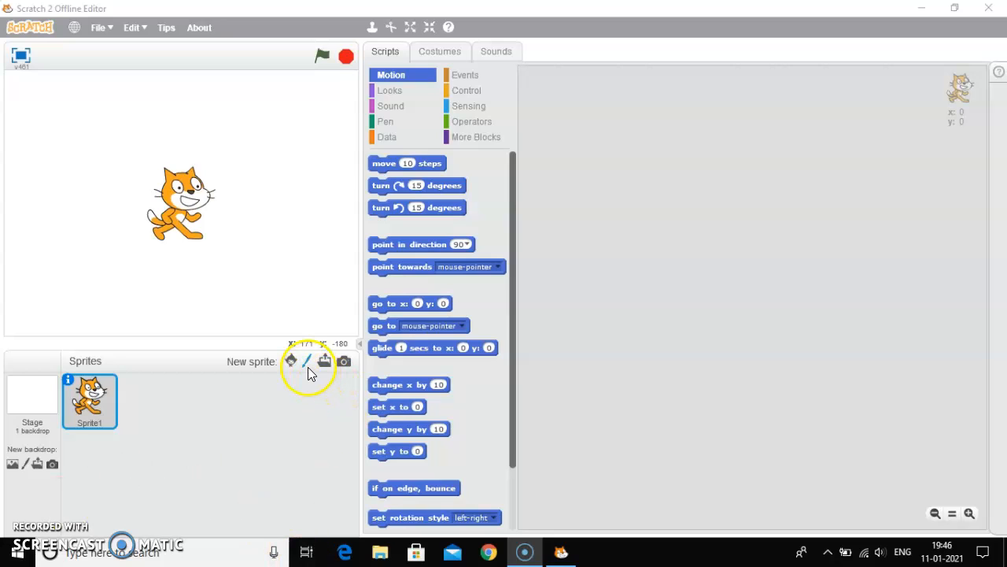
{"action": "mouse_move", "coordinate": [307, 359]}
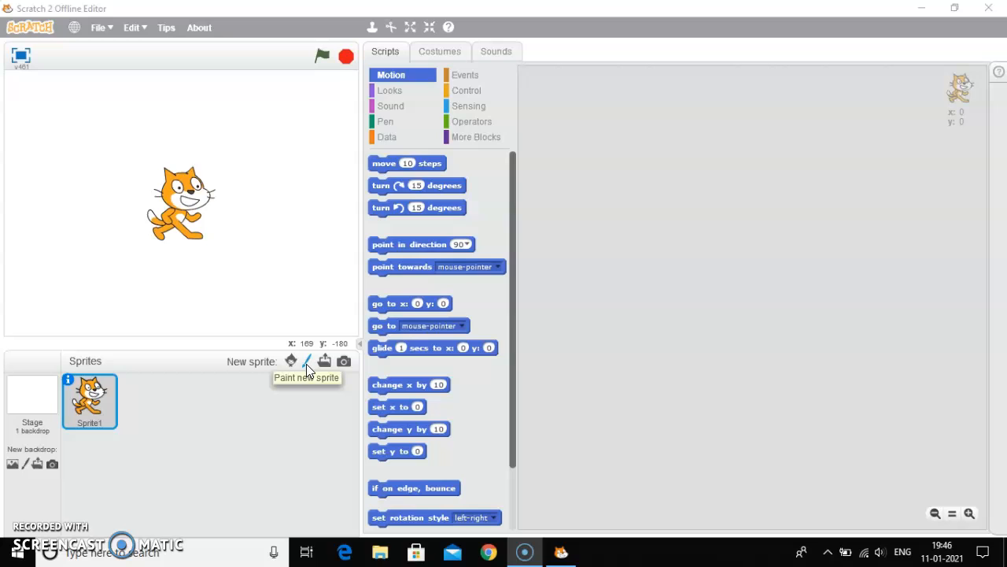
Create a new paint sprite (Sprite2) with a blank costume in the paint editor.
{"action": "left_click", "coordinate": [308, 361]}
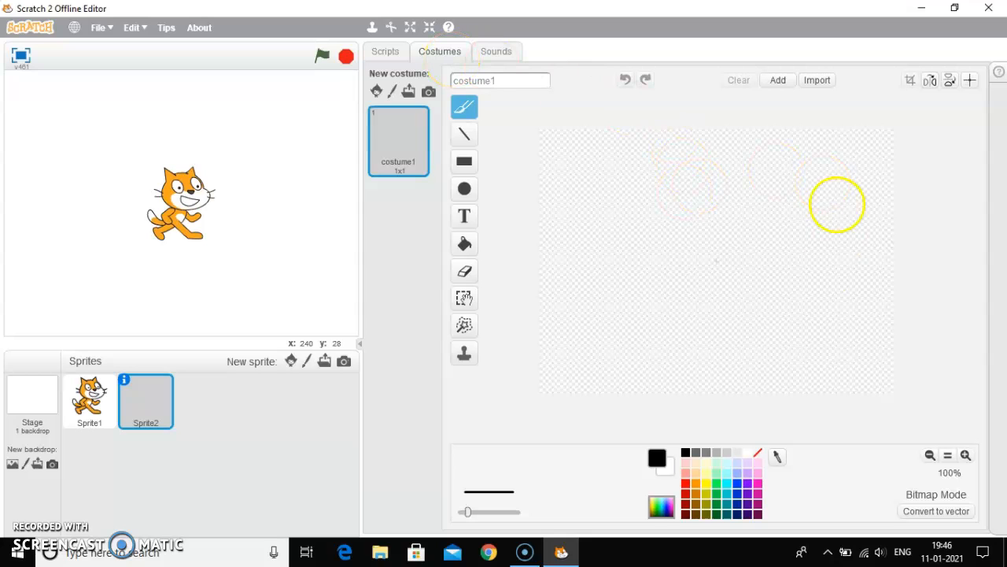
{"action": "left_click_drag", "start_coordinate": [837, 205], "coordinate": [728, 255]}
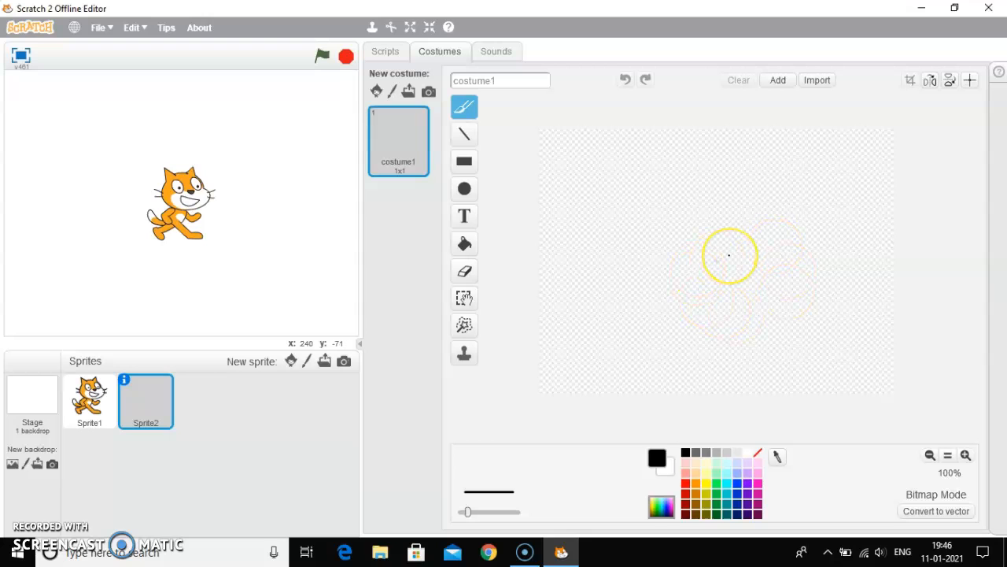
{"action": "left_click_drag", "start_coordinate": [731, 255], "coordinate": [658, 252]}
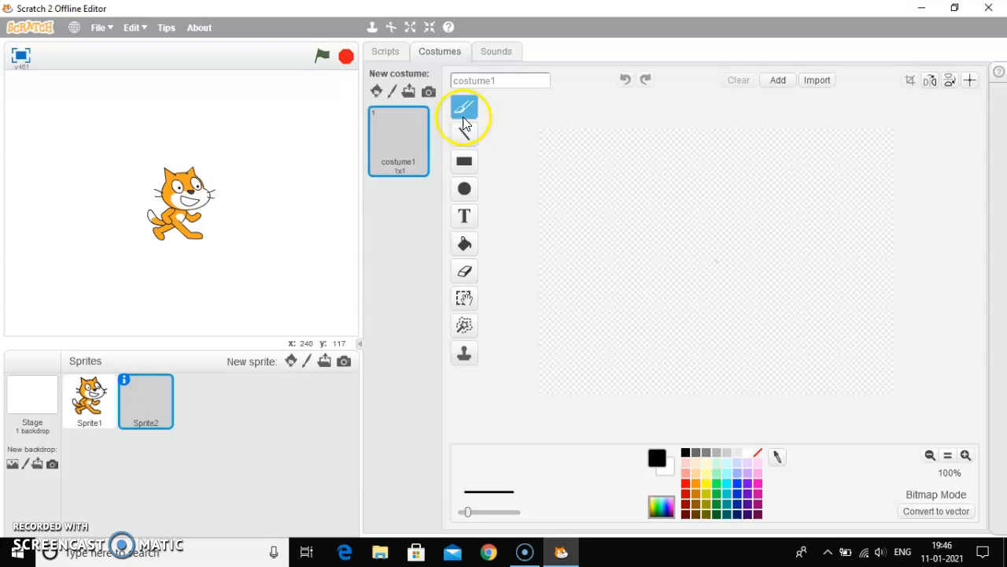
{"action": "mouse_move", "coordinate": [463, 107]}
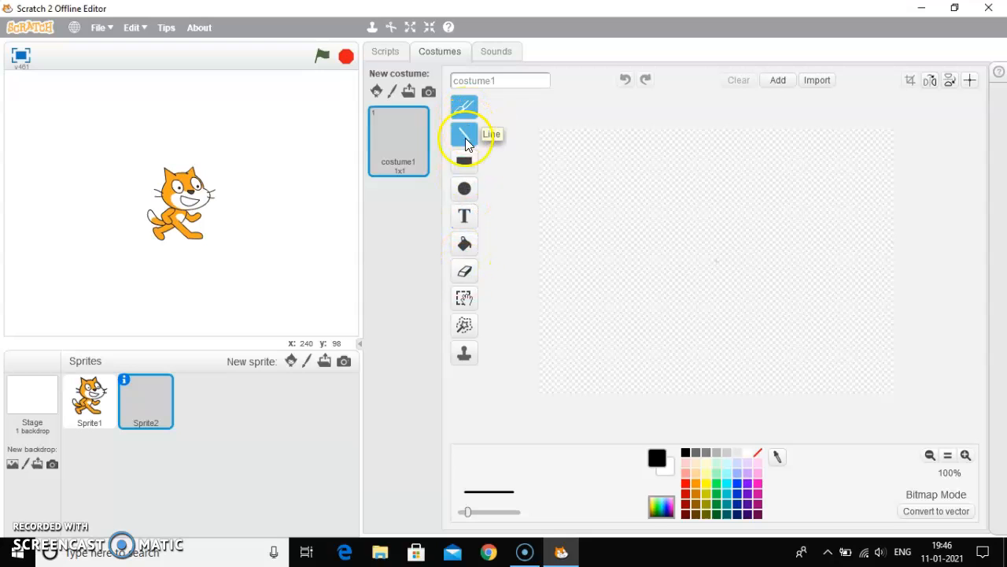
{"action": "mouse_move", "coordinate": [465, 189]}
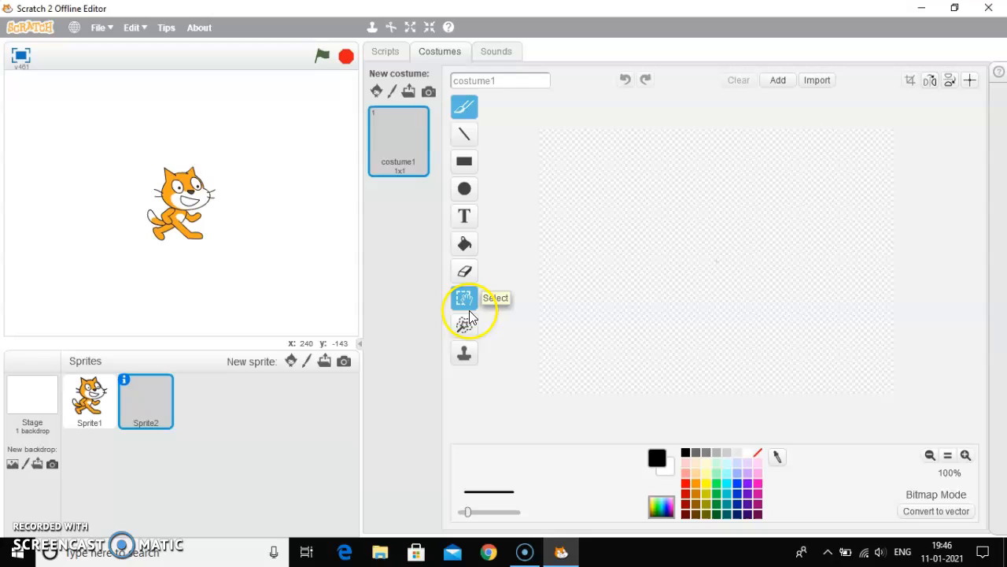
{"action": "mouse_move", "coordinate": [463, 325]}
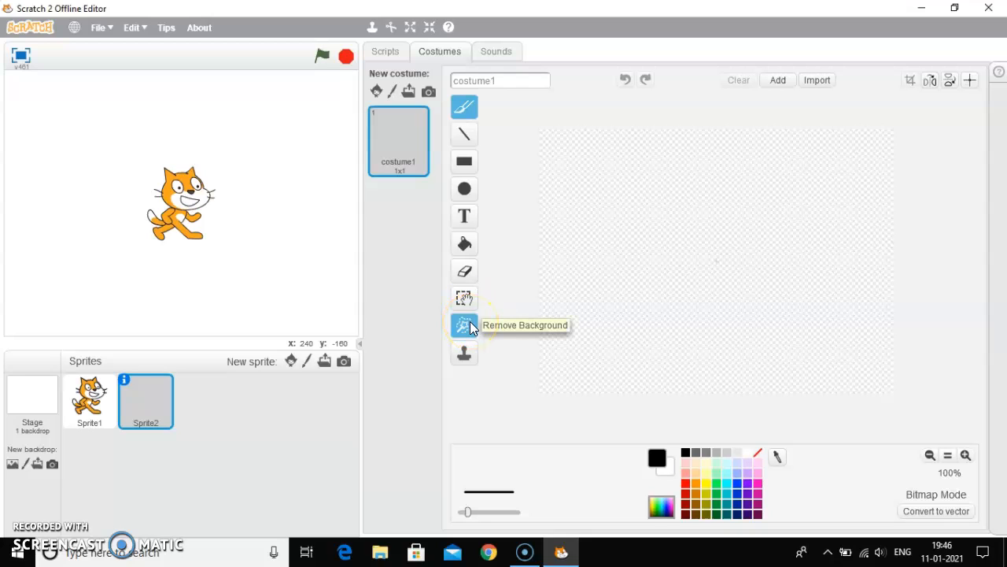
{"action": "mouse_move", "coordinate": [463, 353]}
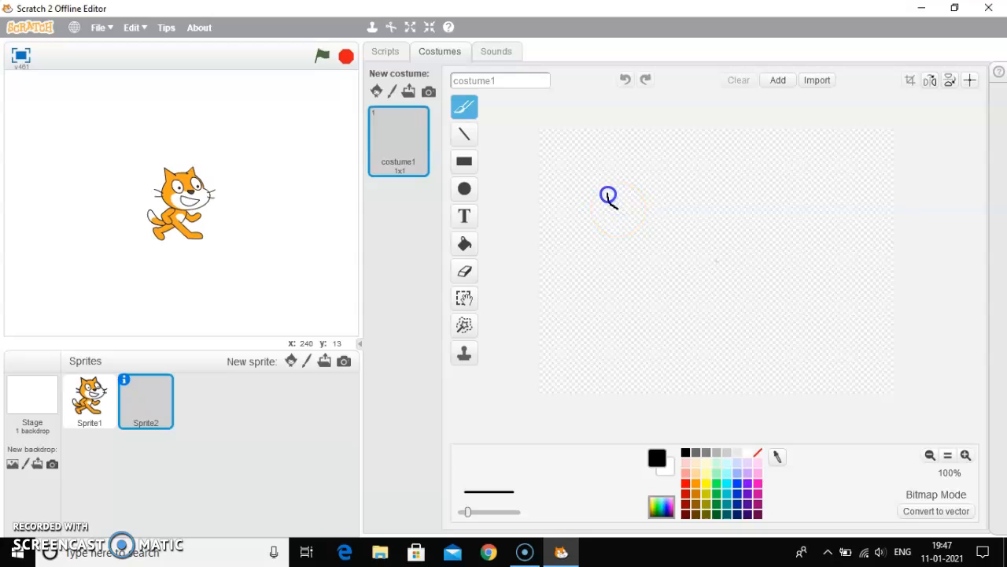
Draw the closed mouse head outline with ears using the Brush tool.
{"action": "left_click_drag", "start_coordinate": [611, 197], "coordinate": [638, 201]}
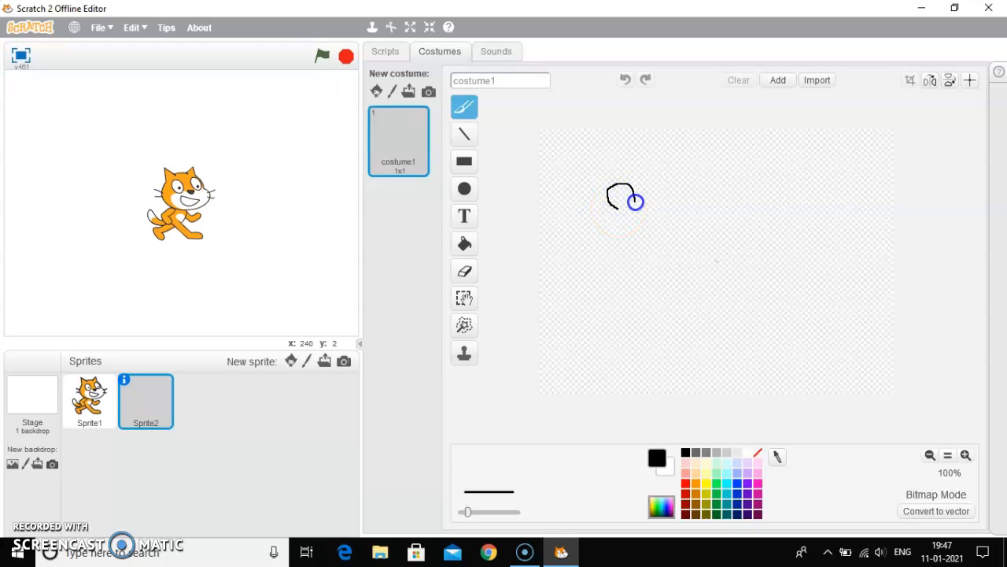
{"action": "left_click_drag", "start_coordinate": [637, 197], "coordinate": [679, 203]}
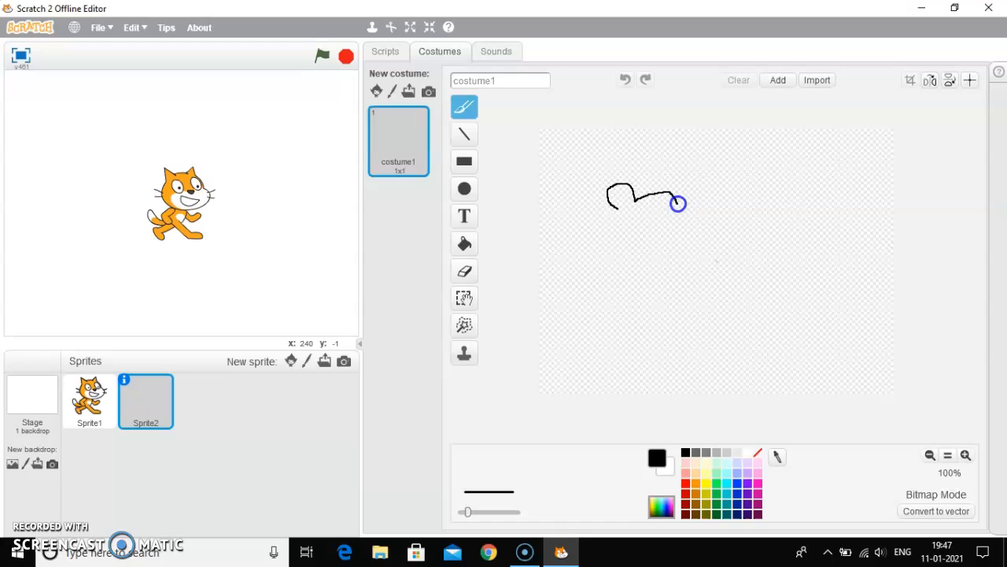
{"action": "left_click_drag", "start_coordinate": [678, 203], "coordinate": [709, 212]}
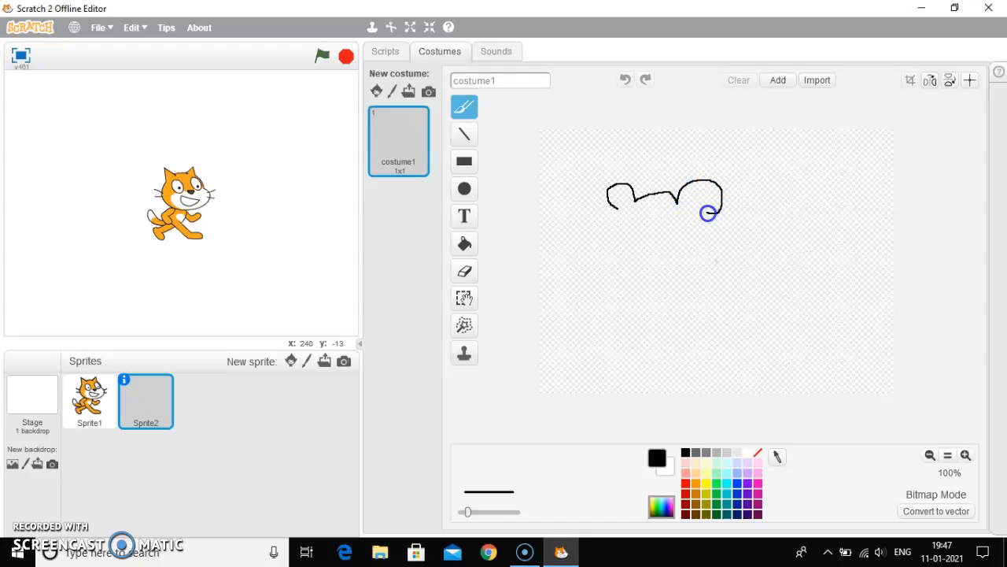
{"action": "left_click_drag", "start_coordinate": [708, 213], "coordinate": [658, 266]}
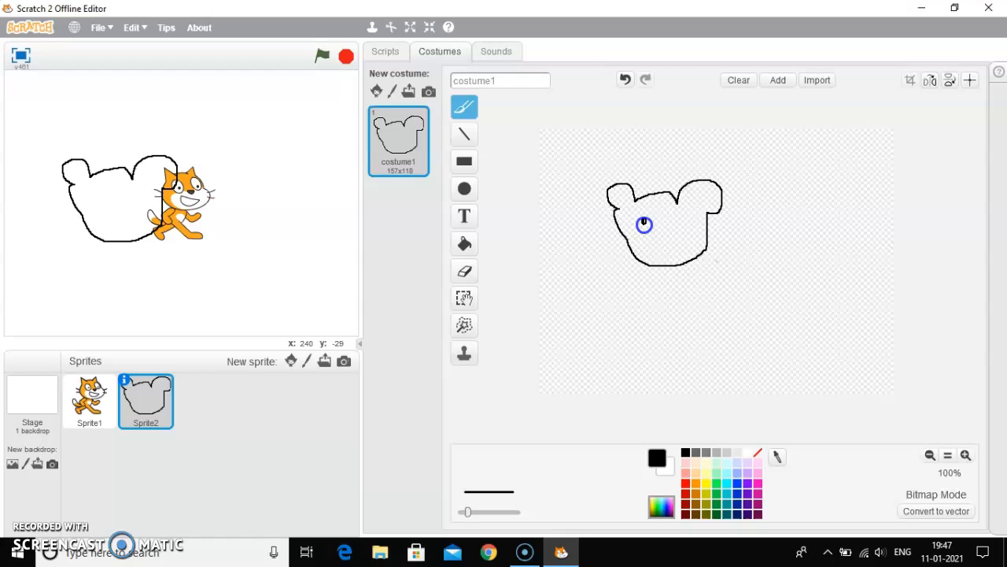
{"action": "mouse_move", "coordinate": [645, 219]}
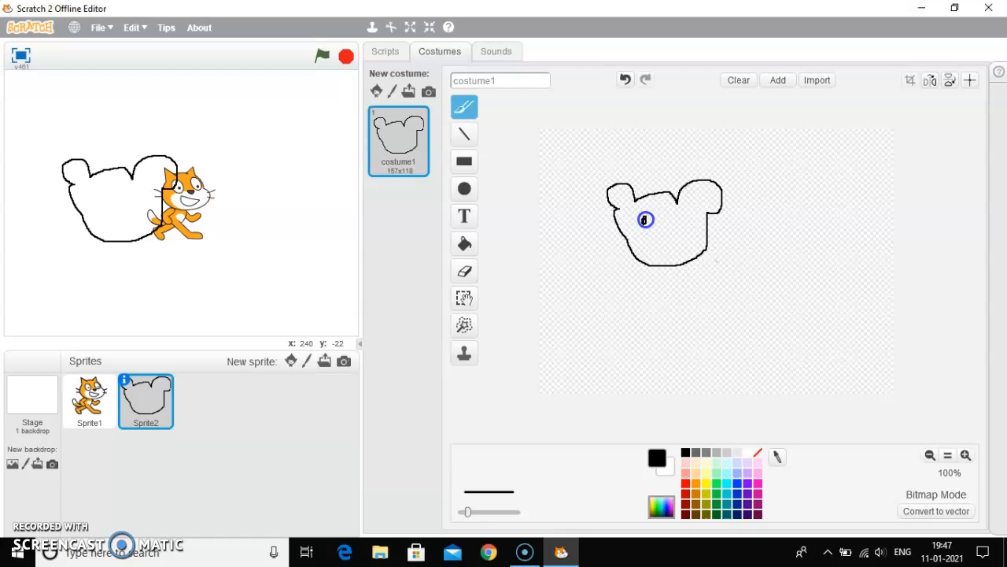
Add the left and right eyes to the mouse face.
{"action": "left_click", "coordinate": [646, 219]}
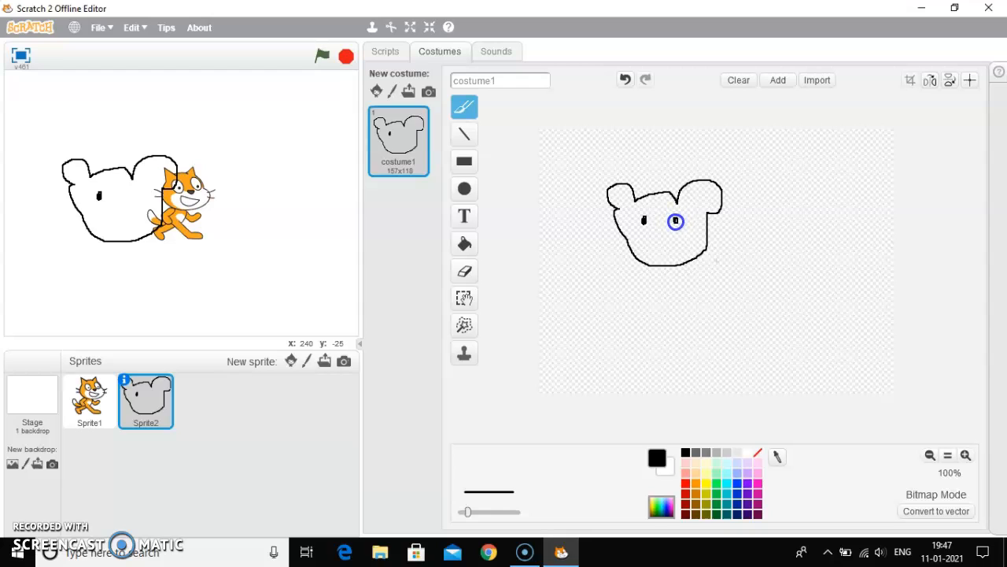
{"action": "left_click", "coordinate": [675, 220]}
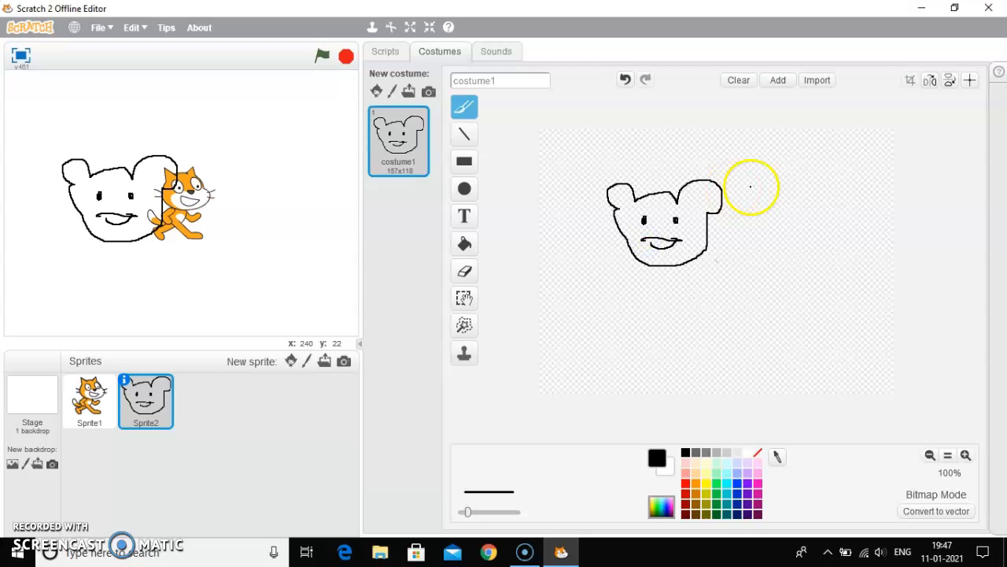
{"action": "left_click", "coordinate": [462, 271]}
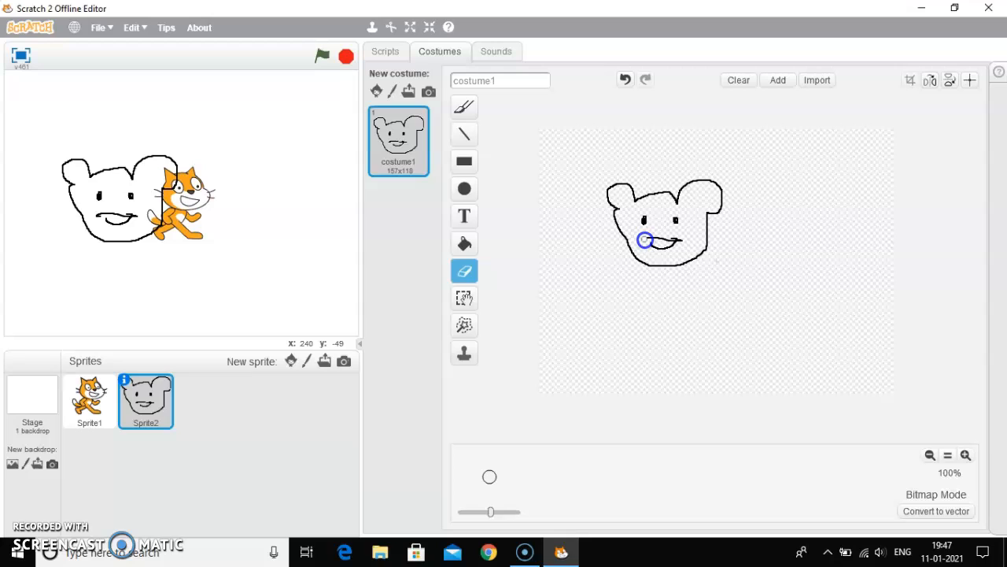
Erase the extra mouth strokes so a small curved smile remains.
{"action": "left_click_drag", "start_coordinate": [644, 239], "coordinate": [675, 240]}
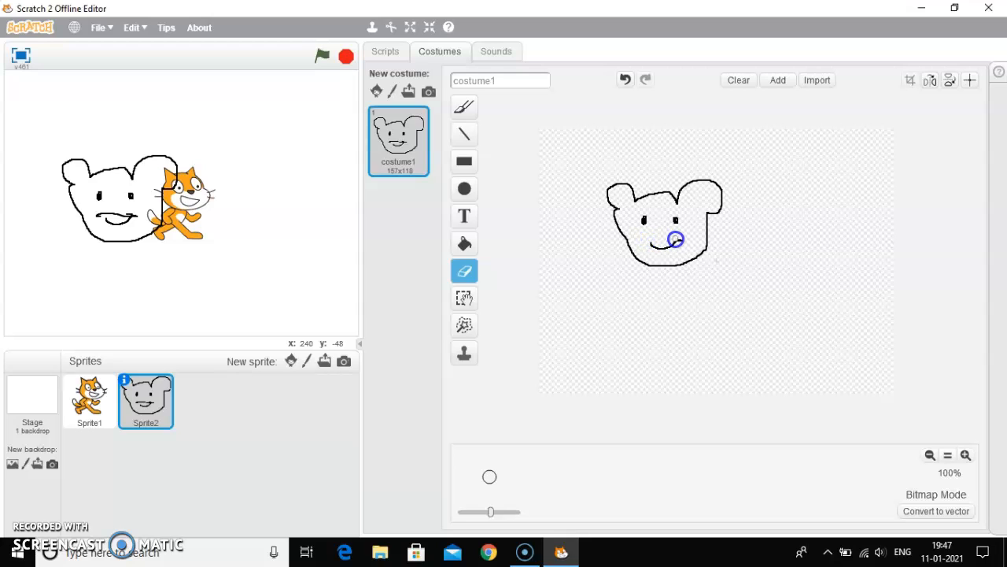
{"action": "mouse_move", "coordinate": [667, 239]}
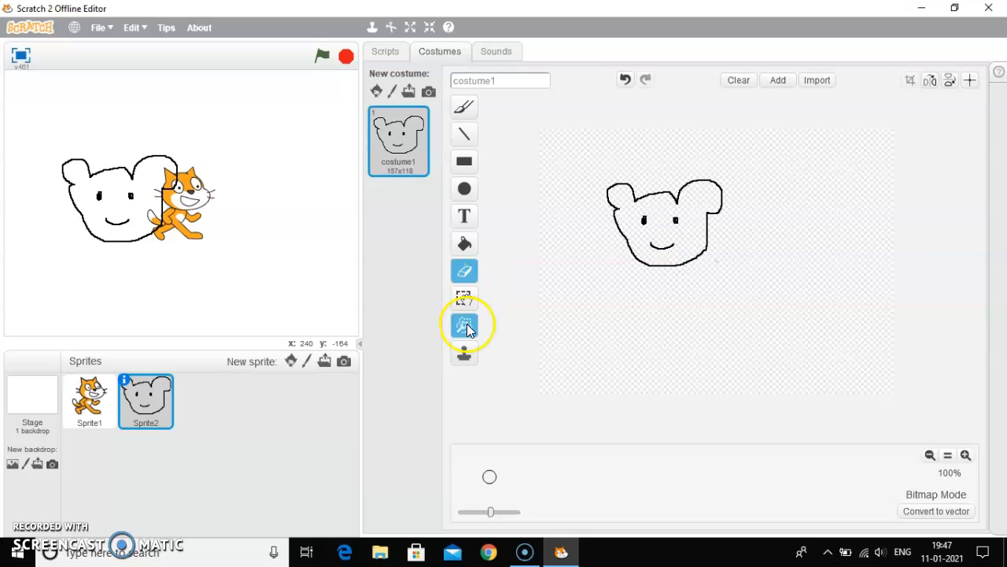
Fill the inside of the mouse face outline with solid red.
{"action": "left_click", "coordinate": [463, 243]}
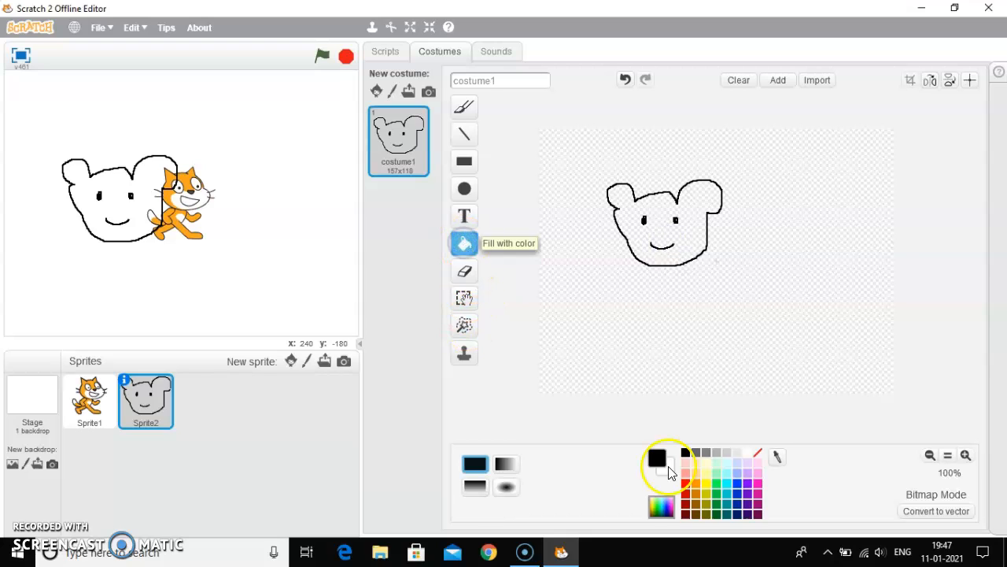
{"action": "left_click", "coordinate": [689, 482]}
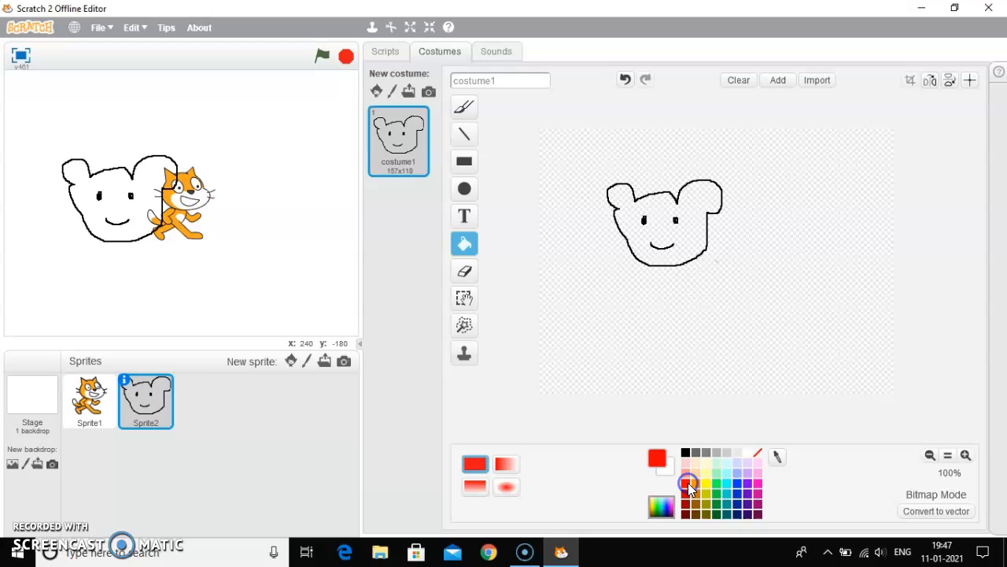
{"action": "left_click", "coordinate": [665, 220]}
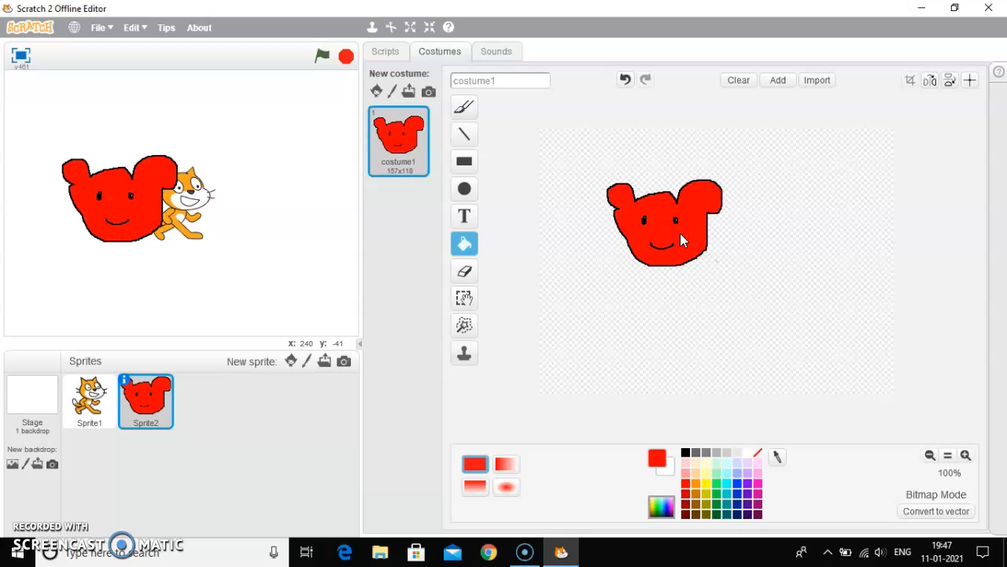
{"action": "mouse_move", "coordinate": [516, 253]}
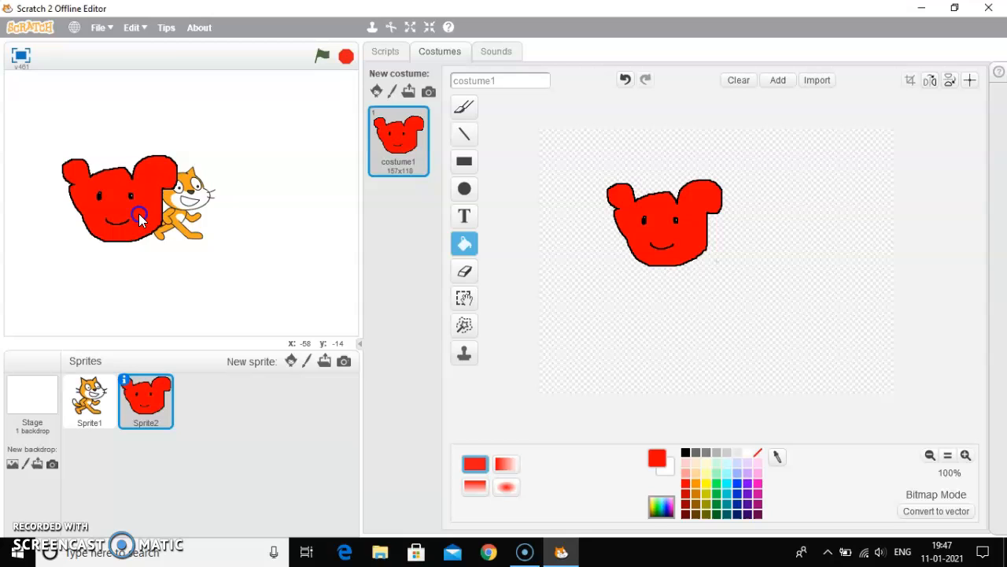
Drag the red mouse sprite to the stage's upper-left corner, away from the cat.
{"action": "left_click_drag", "start_coordinate": [138, 217], "coordinate": [91, 154]}
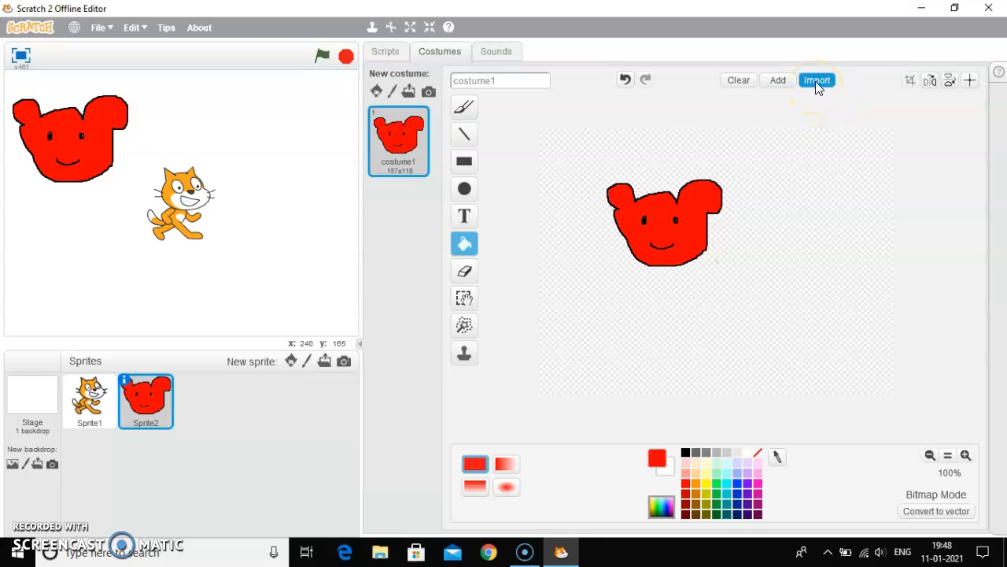
Import the AppIcon32 cat image from the Scratch 2 icons folder into Sprite2's costume.
{"action": "left_click", "coordinate": [817, 79]}
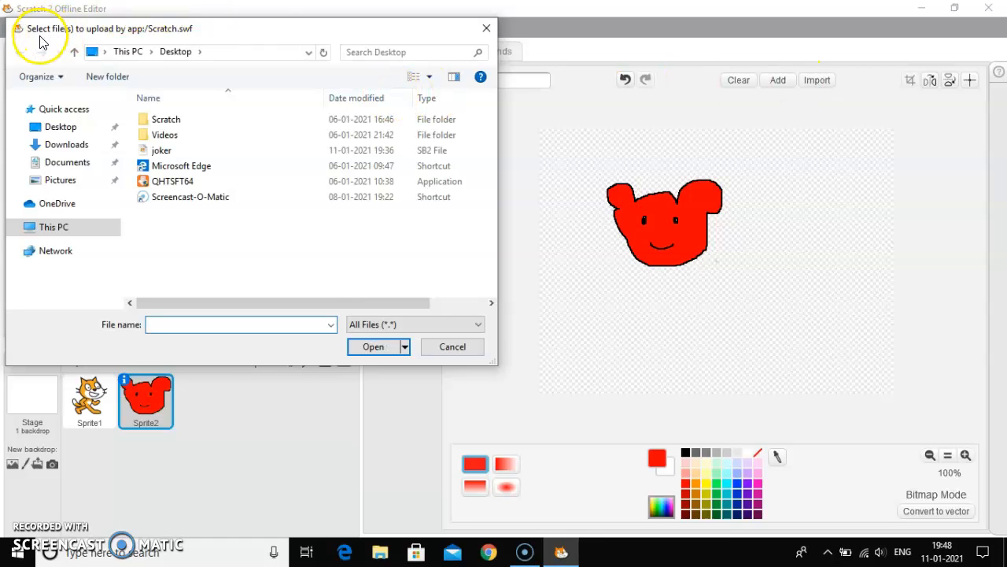
{"action": "mouse_move", "coordinate": [81, 41]}
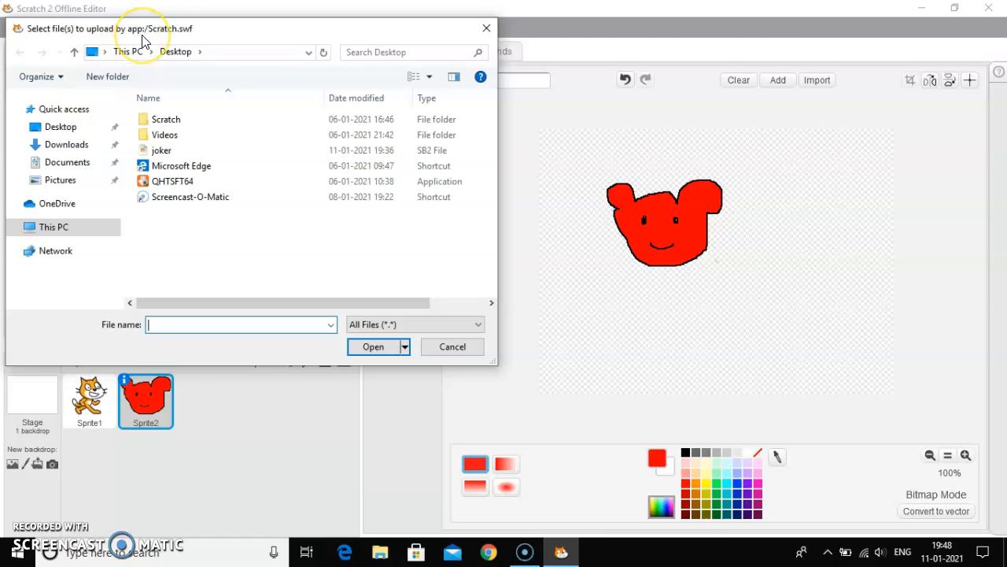
{"action": "mouse_move", "coordinate": [170, 38]}
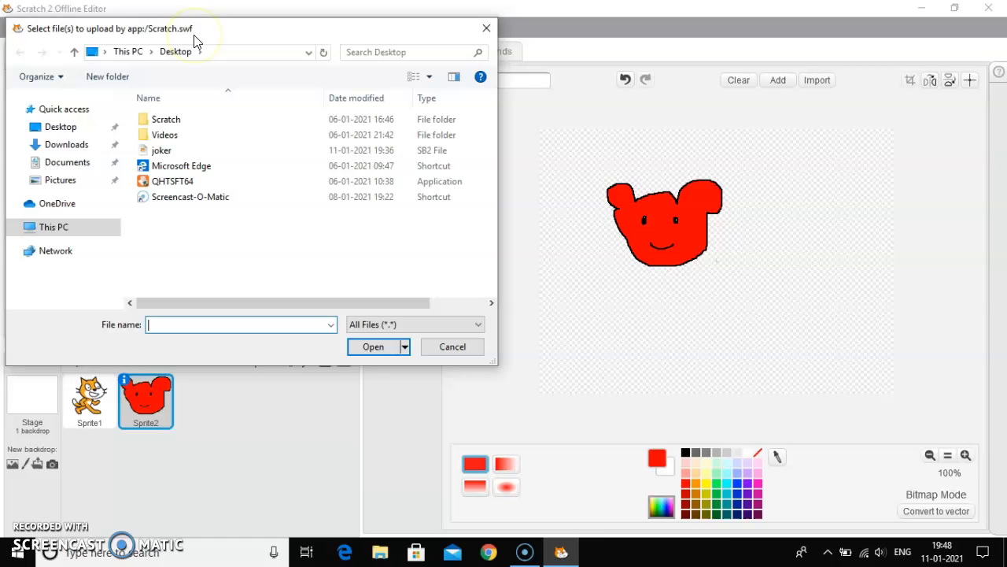
{"action": "left_click", "coordinate": [167, 120]}
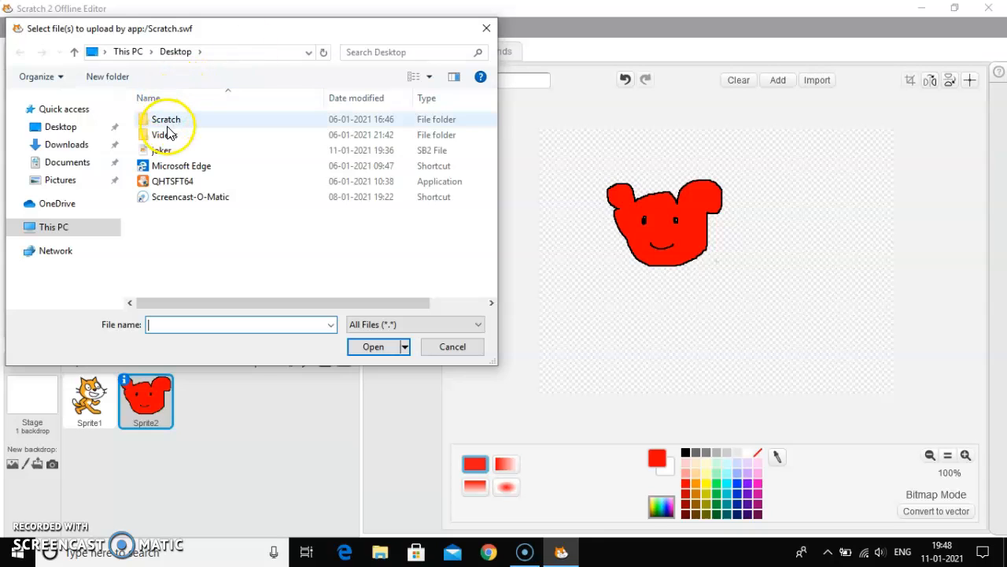
{"action": "double_click", "coordinate": [167, 120]}
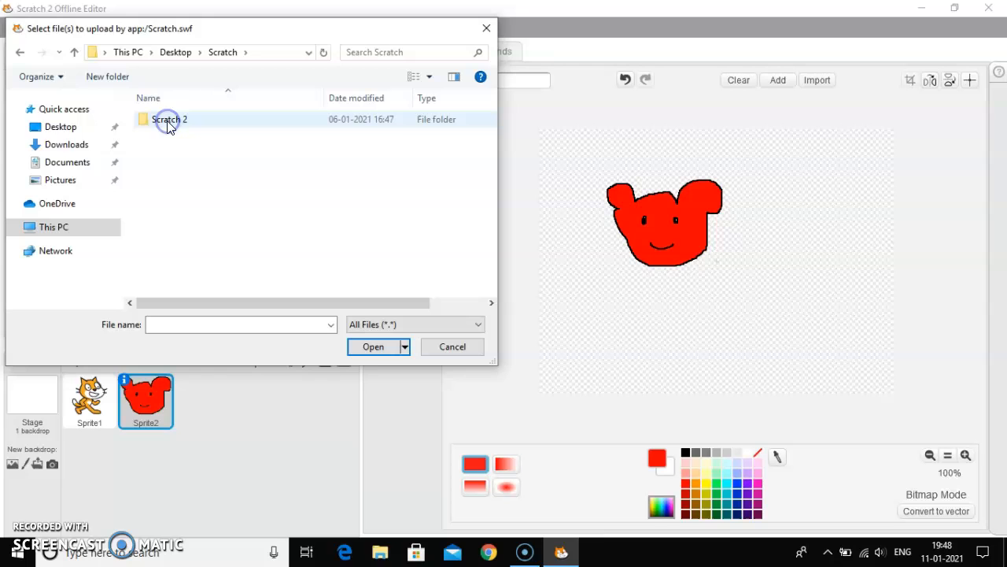
{"action": "double_click", "coordinate": [170, 120]}
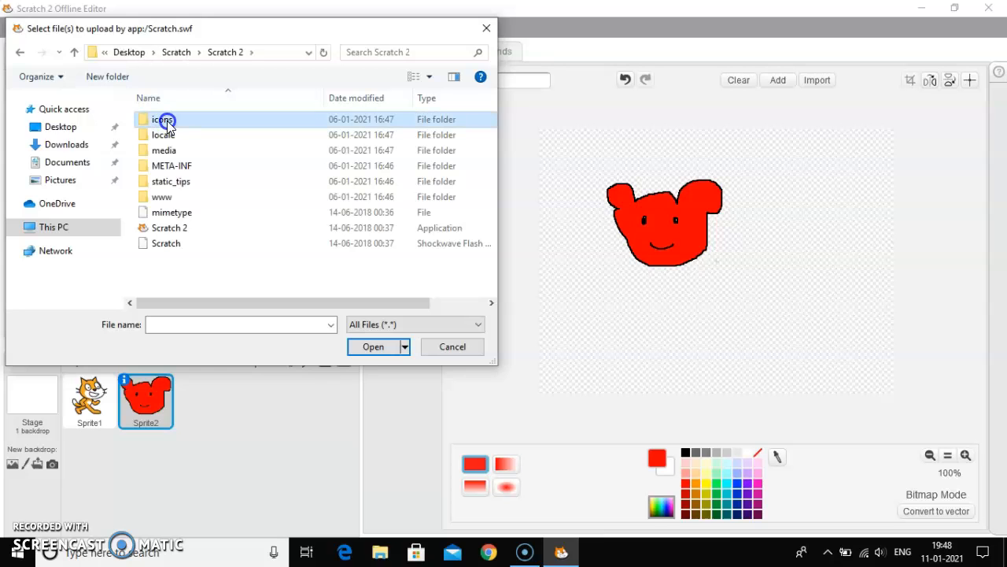
{"action": "double_click", "coordinate": [163, 119]}
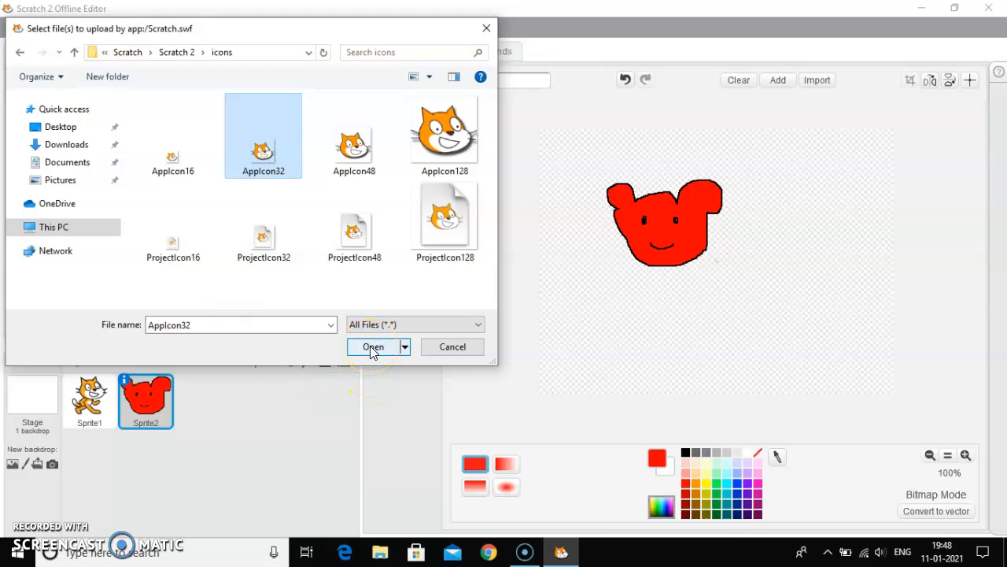
{"action": "left_click", "coordinate": [372, 347]}
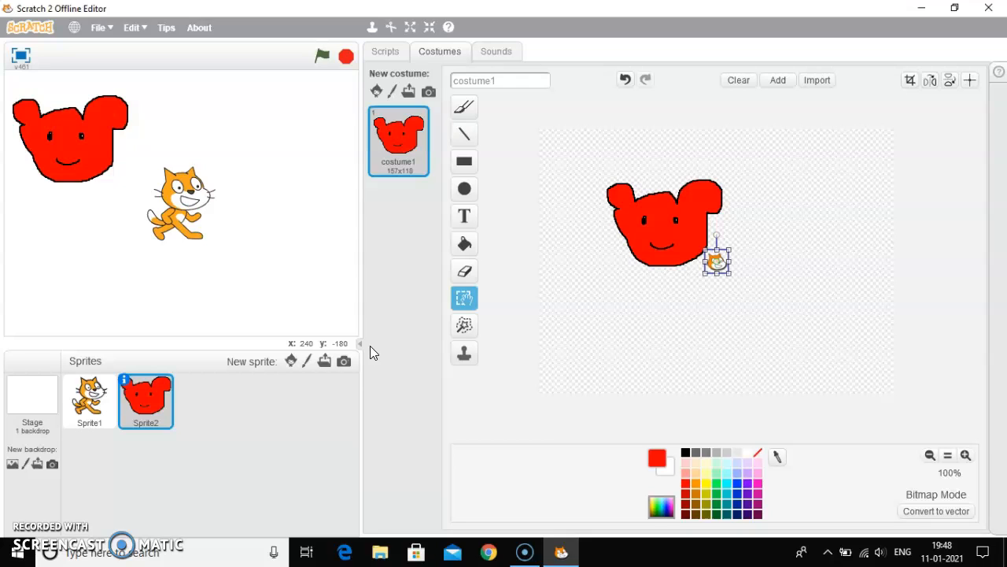
{"action": "mouse_move", "coordinate": [69, 338]}
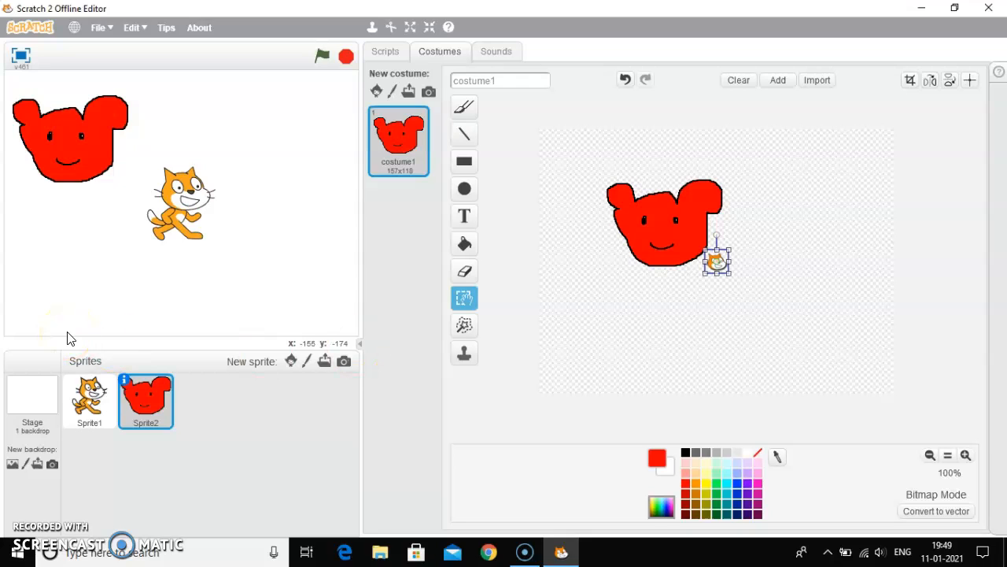
{"action": "mouse_move", "coordinate": [503, 244]}
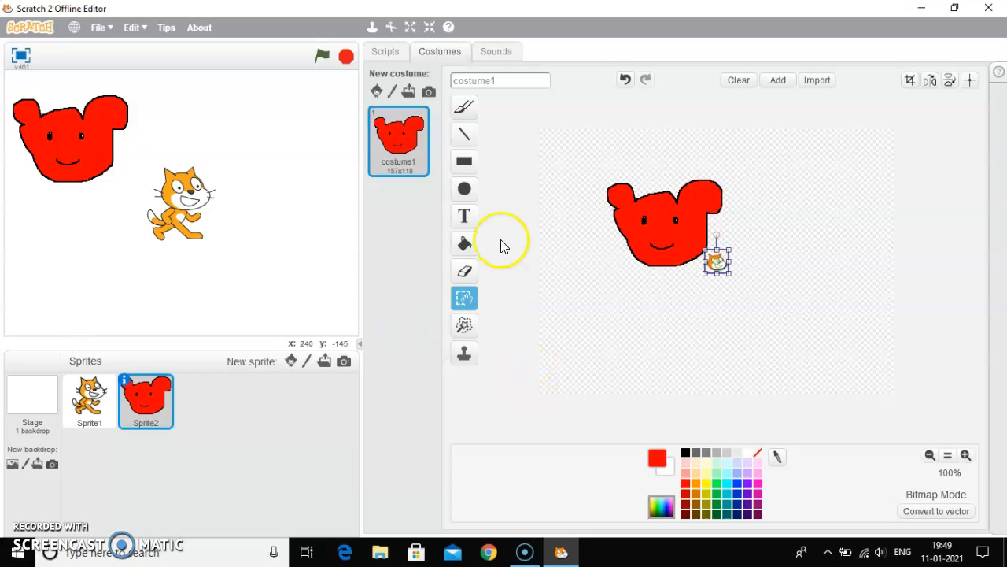
{"action": "mouse_move", "coordinate": [262, 227]}
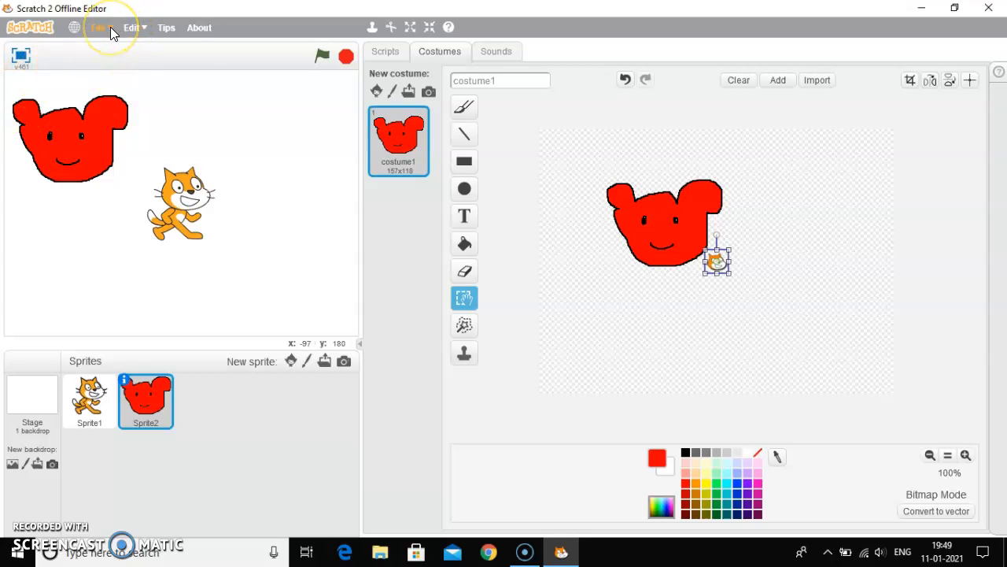
Bring up the File menu to begin saving the project.
{"action": "left_click", "coordinate": [98, 26]}
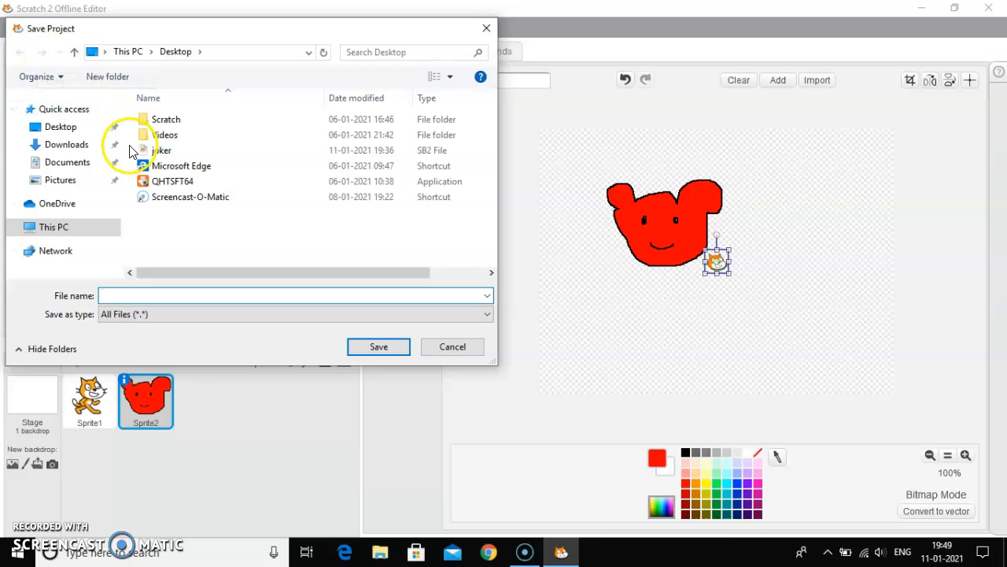
Save the project to the Desktop with the file name Micky Mouse.
{"action": "left_click", "coordinate": [118, 296]}
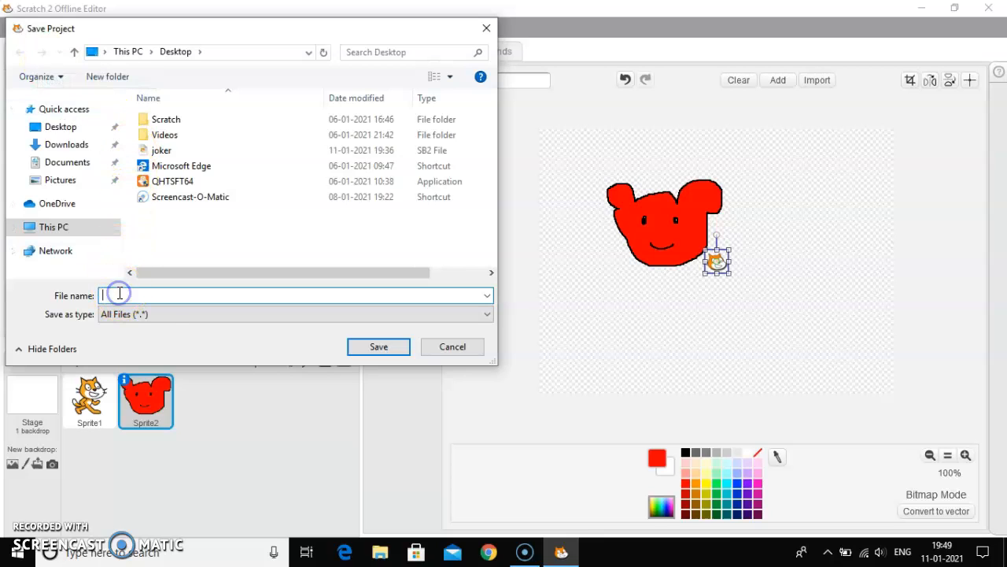
{"action": "type", "text": "Micky M"}
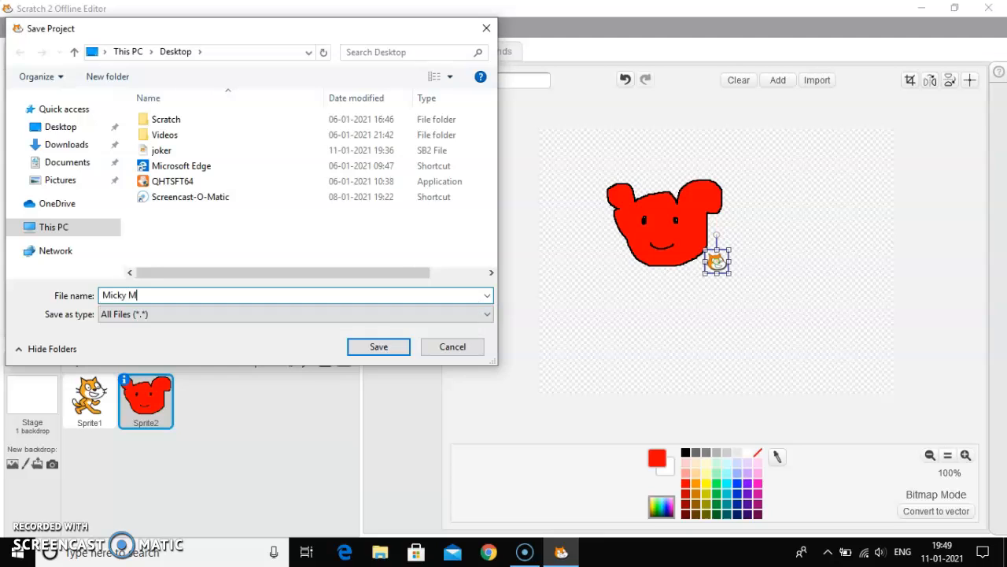
{"action": "type", "text": "ouse"}
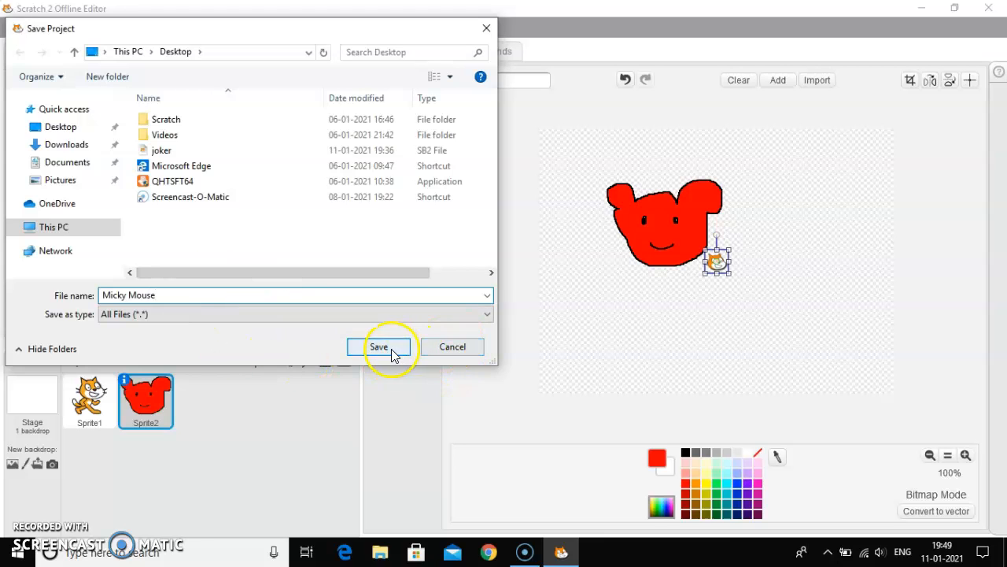
{"action": "left_click", "coordinate": [378, 346]}
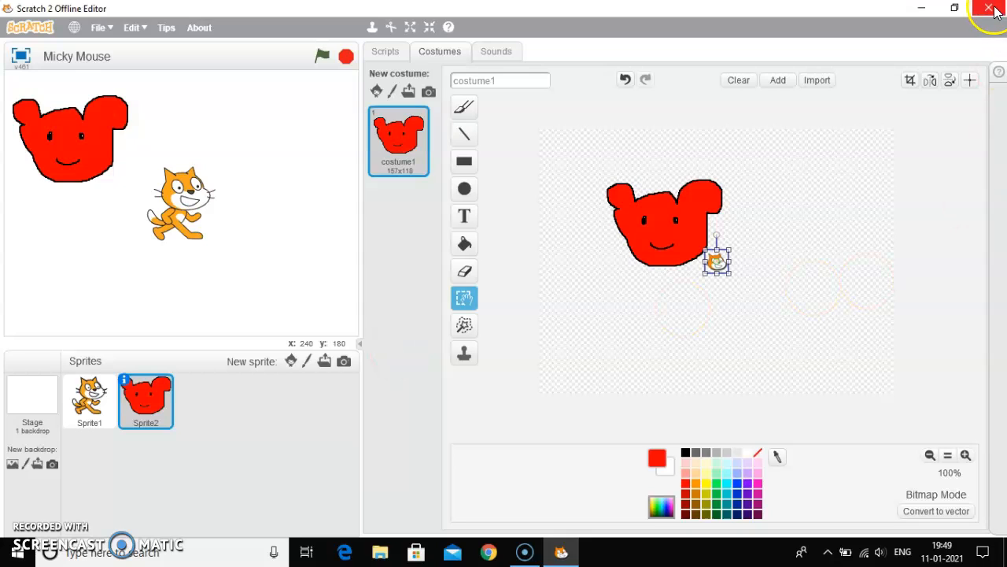
Close Scratch and reopen the saved Micky Mouse project from the desktop.
{"action": "left_click", "coordinate": [991, 8]}
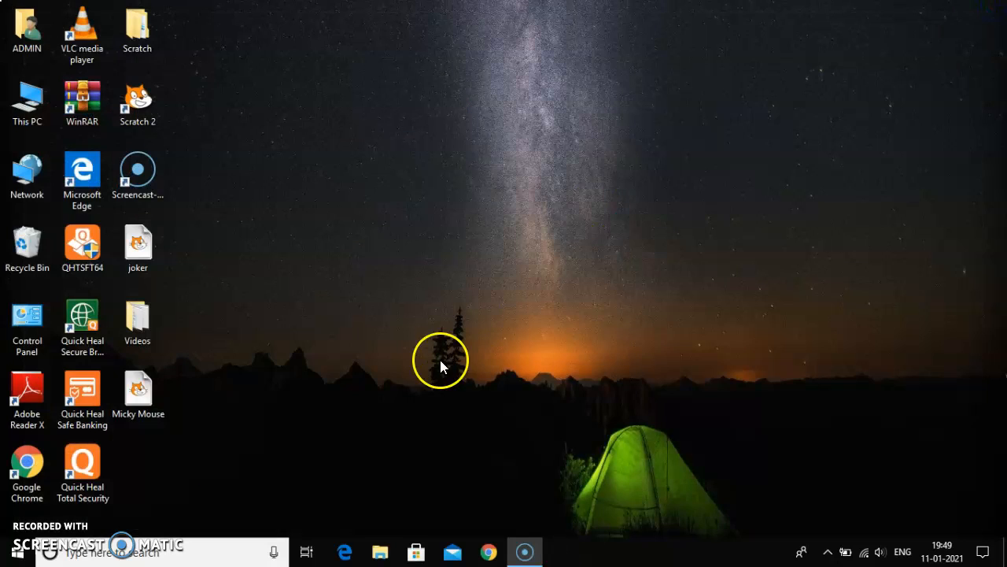
{"action": "left_click", "coordinate": [138, 393]}
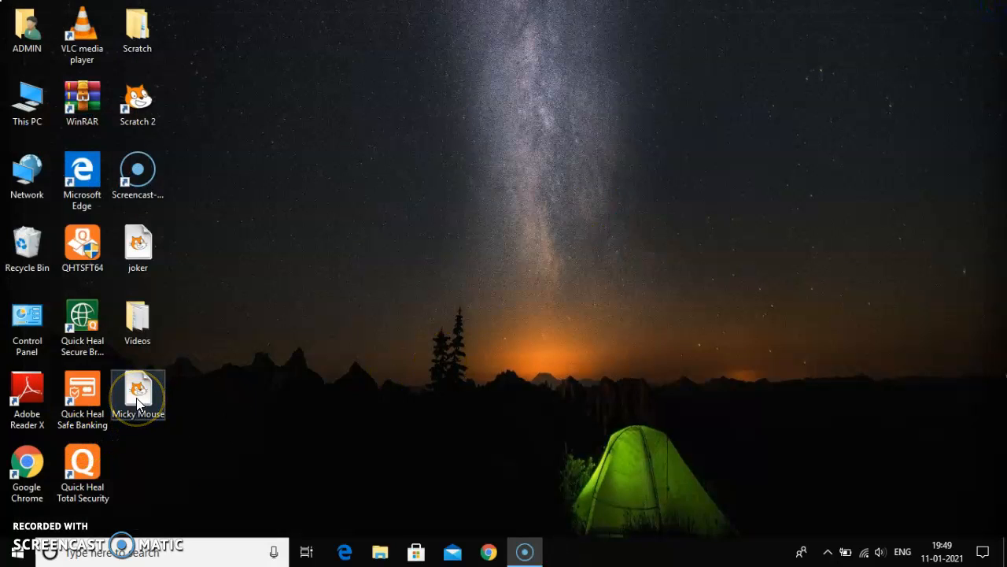
{"action": "left_click", "coordinate": [139, 390]}
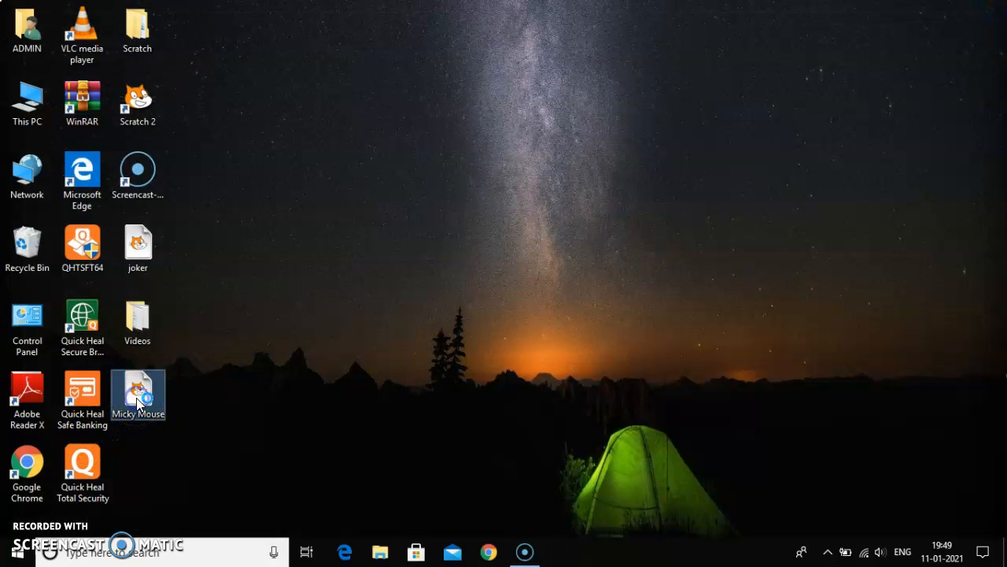
{"action": "double_click", "coordinate": [139, 394]}
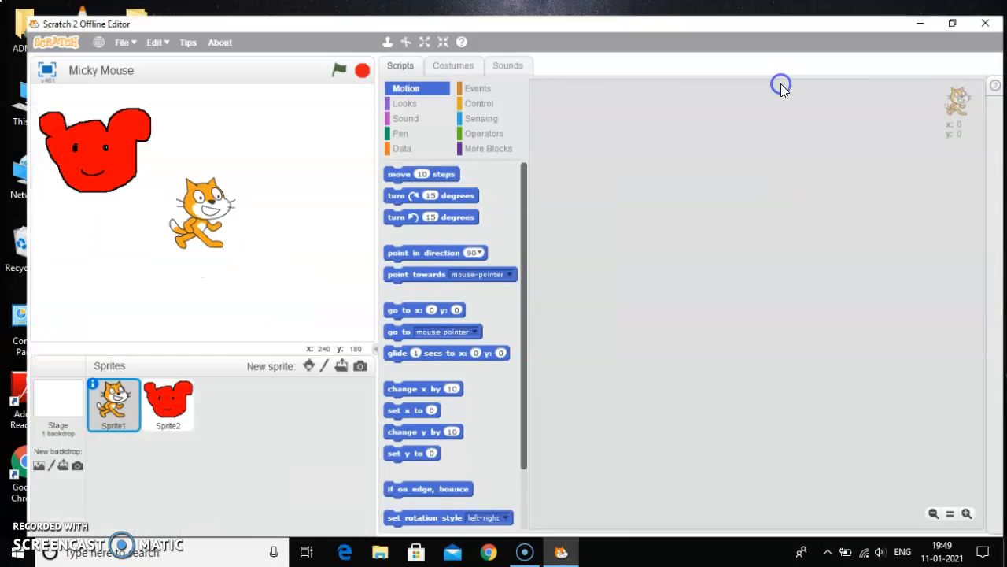
Delete the cat sprite Sprite1 via its right-click menu.
{"action": "right_click", "coordinate": [113, 402]}
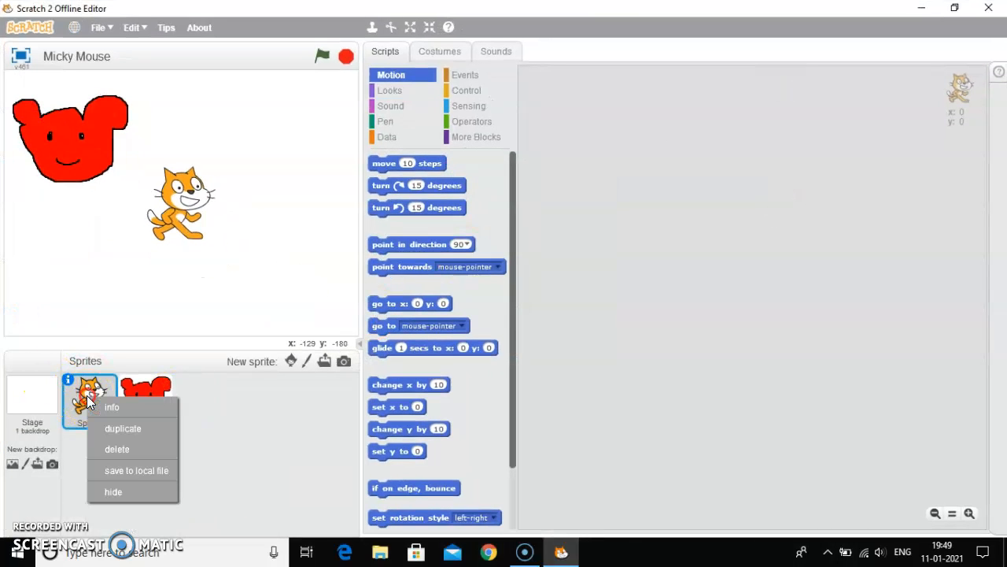
{"action": "left_click", "coordinate": [116, 448]}
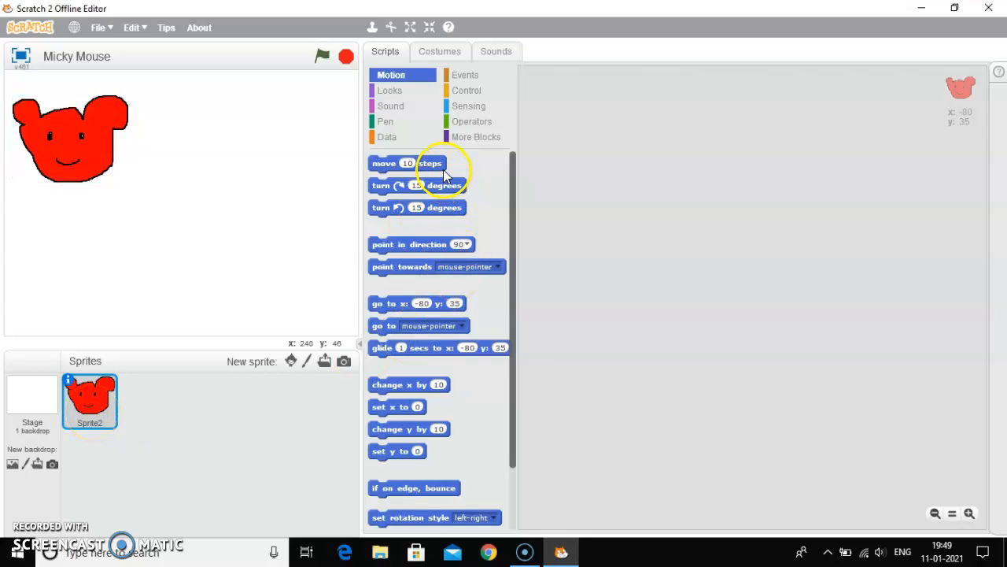
Stack two 'move 10 steps' blocks in Sprite2's script area.
{"action": "left_click_drag", "start_coordinate": [407, 162], "coordinate": [639, 224]}
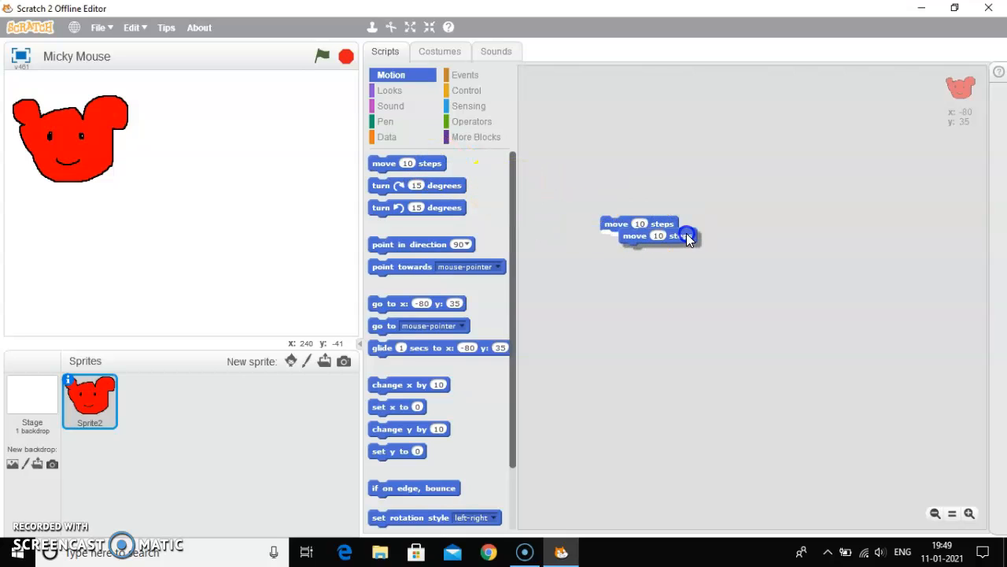
{"action": "left_click_drag", "start_coordinate": [685, 236], "coordinate": [658, 239]}
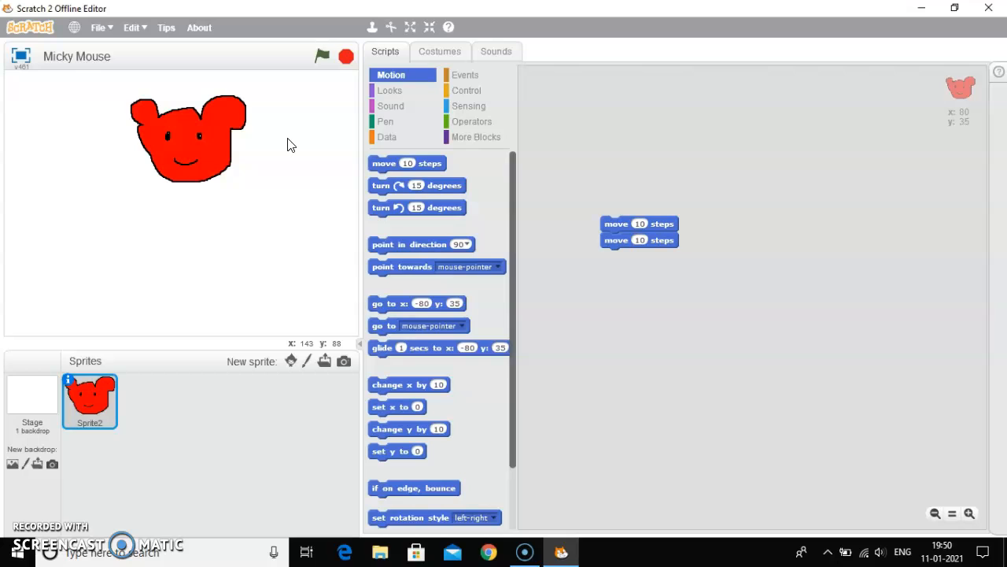
{"action": "left_click", "coordinate": [217, 151]}
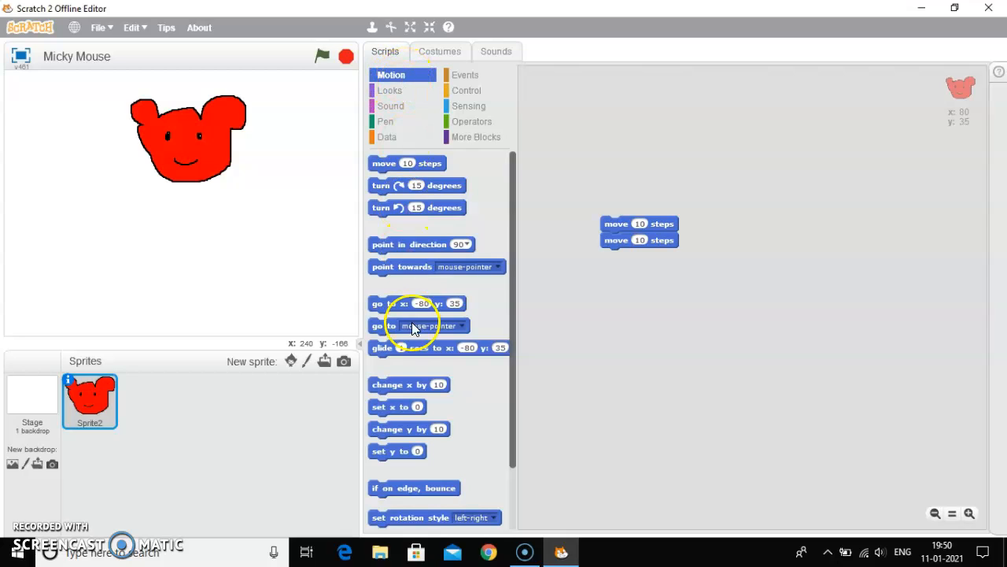
{"action": "mouse_move", "coordinate": [425, 182]}
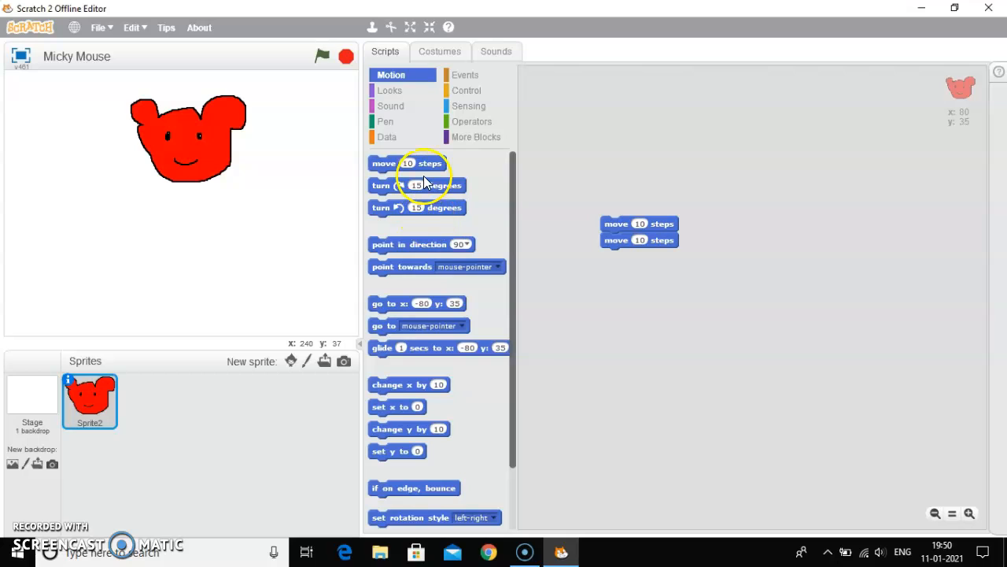
{"action": "mouse_move", "coordinate": [450, 186]}
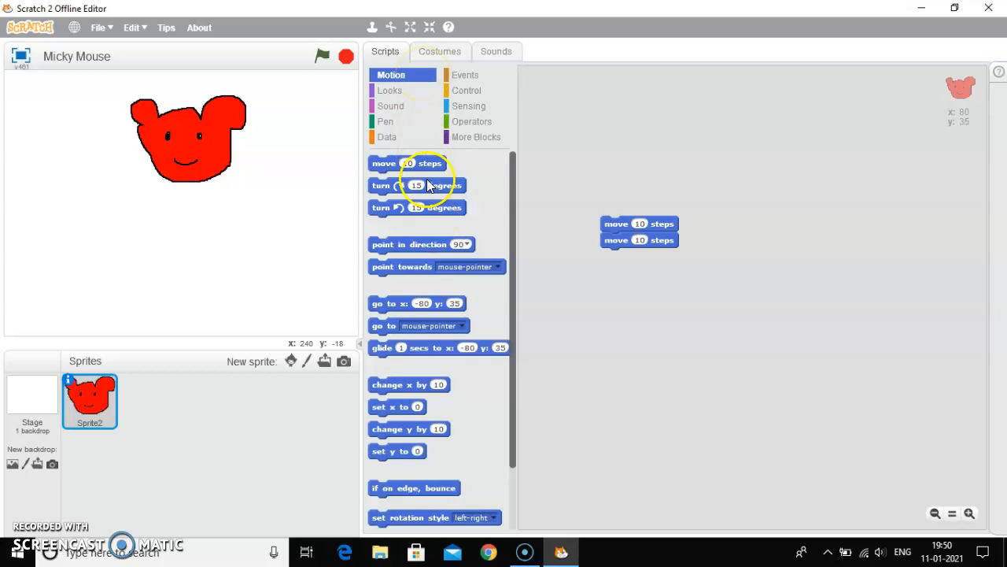
{"action": "left_click", "coordinate": [390, 90]}
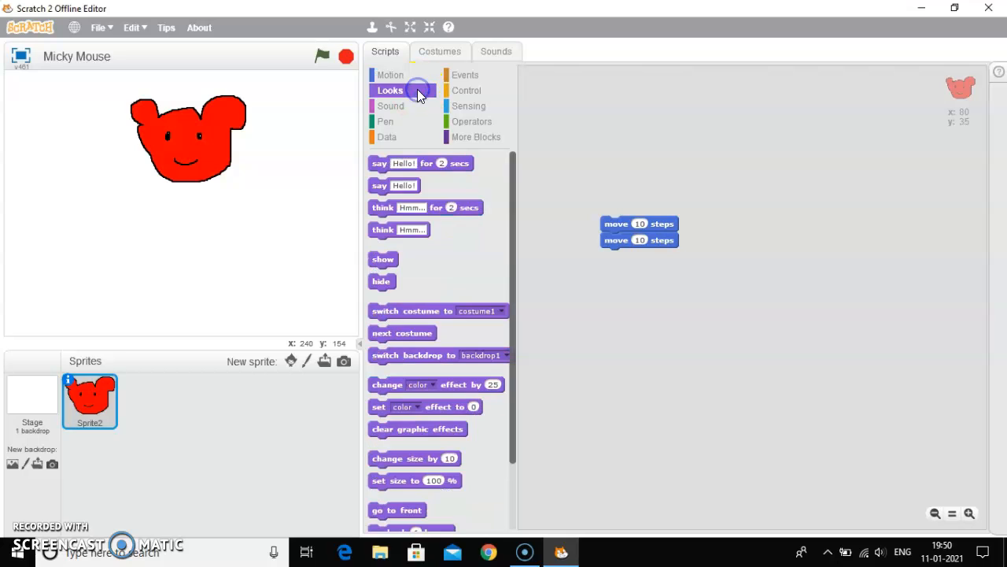
{"action": "left_click", "coordinate": [390, 74]}
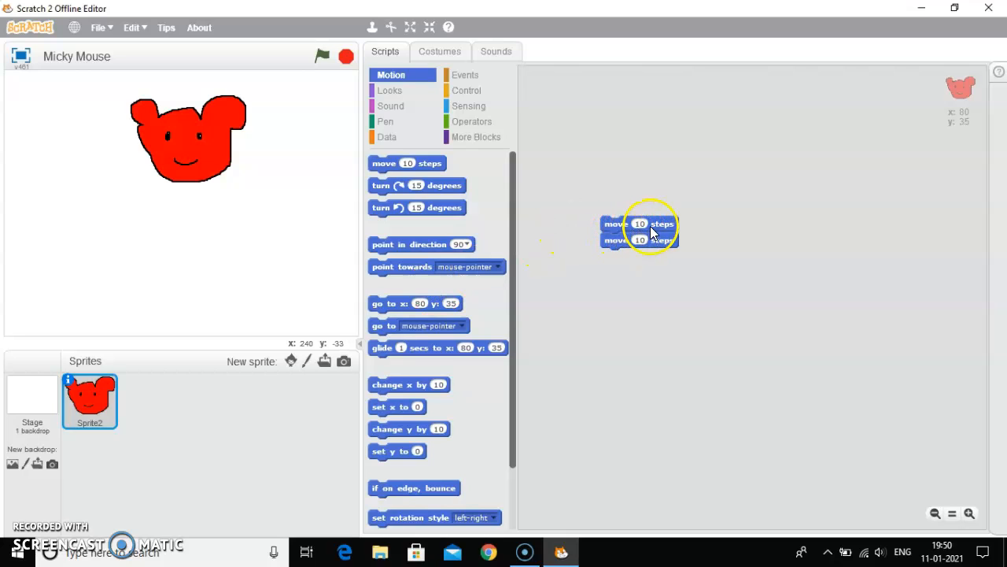
Set the first move to 20 steps, attach 'turn ↺ 15 degrees', and run the script.
{"action": "left_click", "coordinate": [639, 223]}
{"action": "type", "text": "20"}
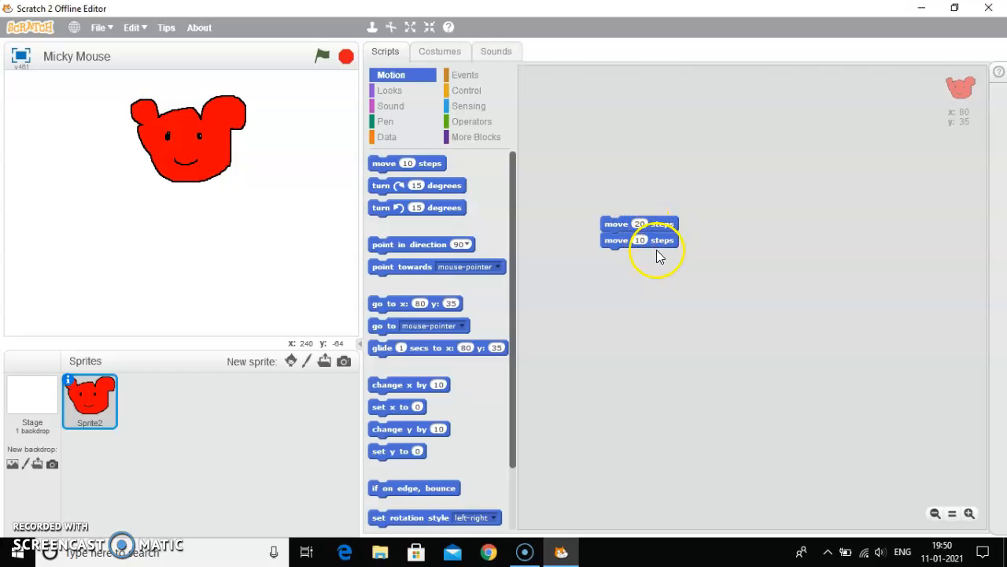
{"action": "left_click", "coordinate": [639, 239]}
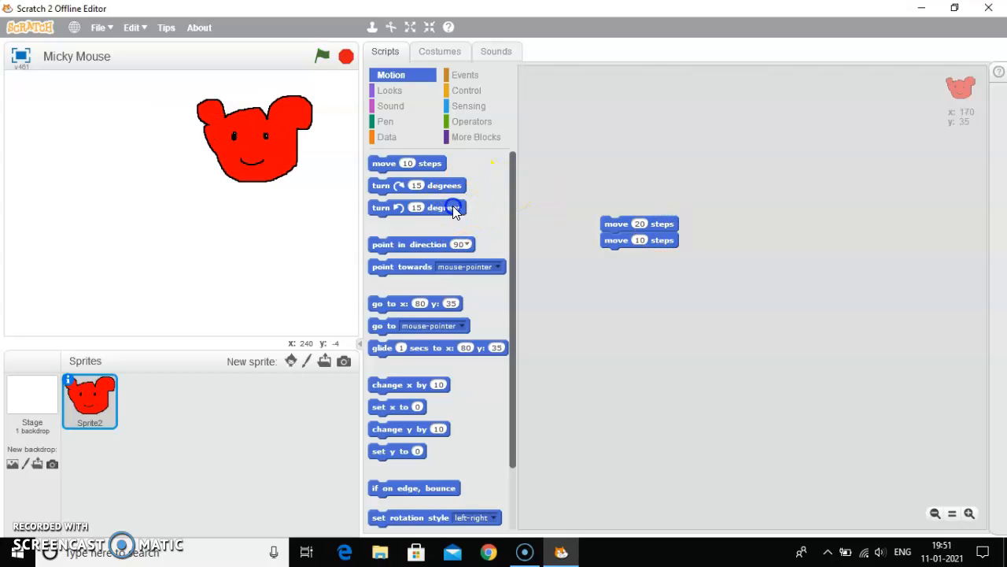
{"action": "left_click_drag", "start_coordinate": [417, 208], "coordinate": [639, 255]}
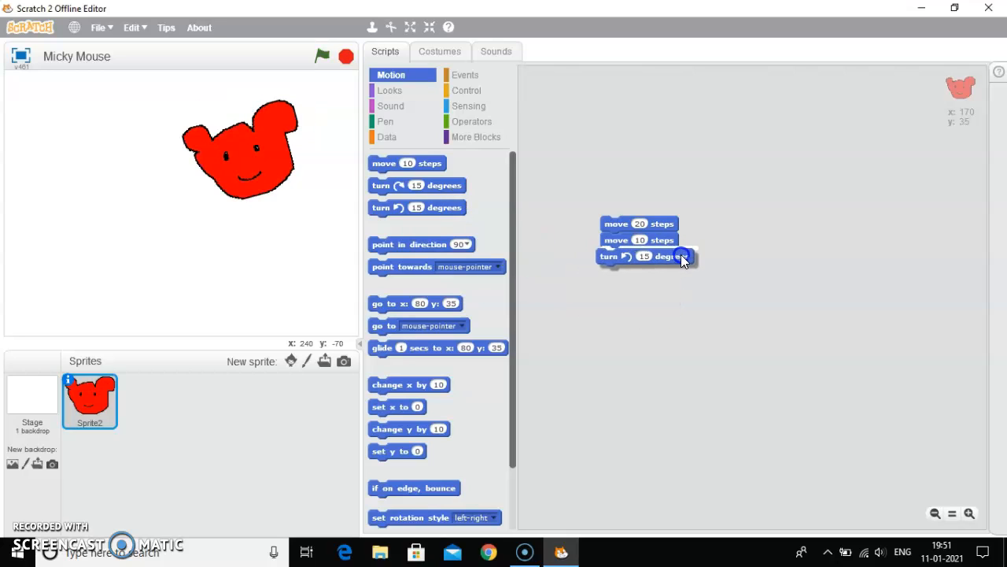
{"action": "left_click", "coordinate": [648, 255]}
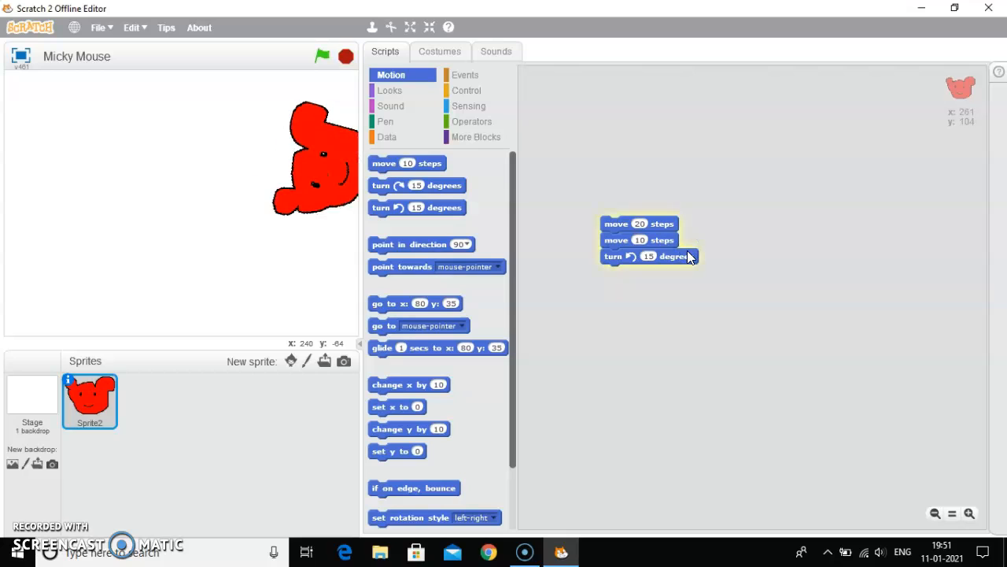
{"action": "left_click", "coordinate": [639, 223]}
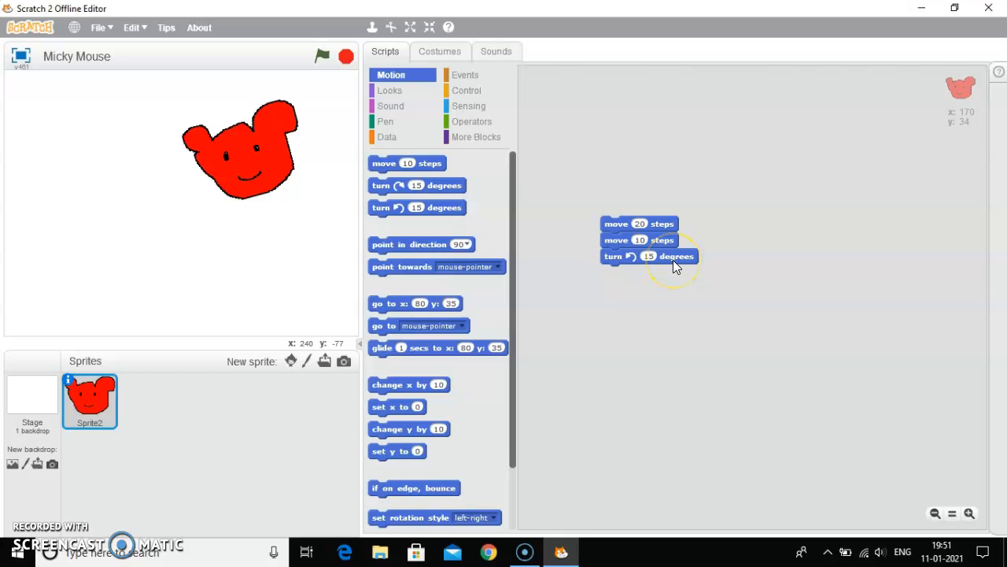
{"action": "mouse_move", "coordinate": [675, 266]}
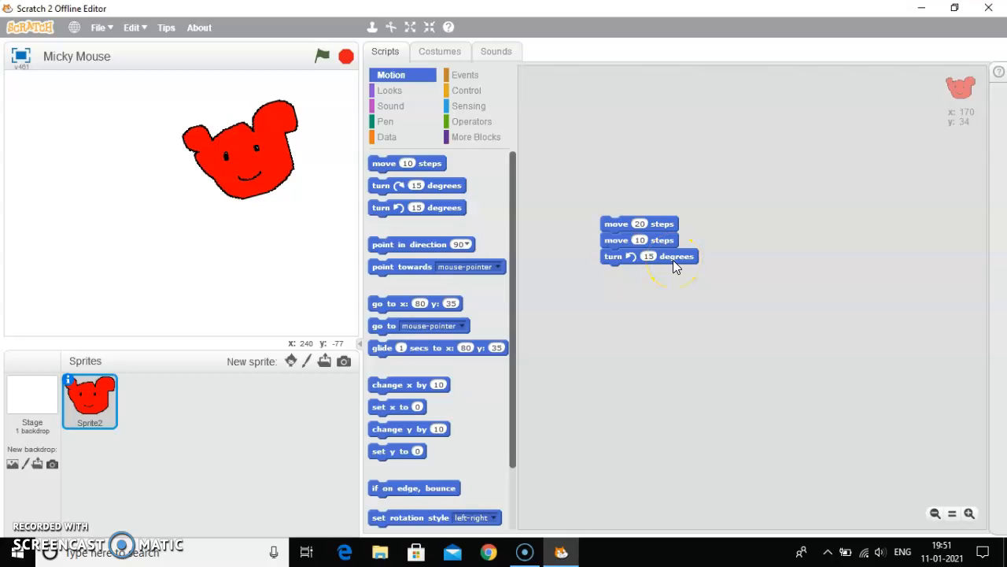